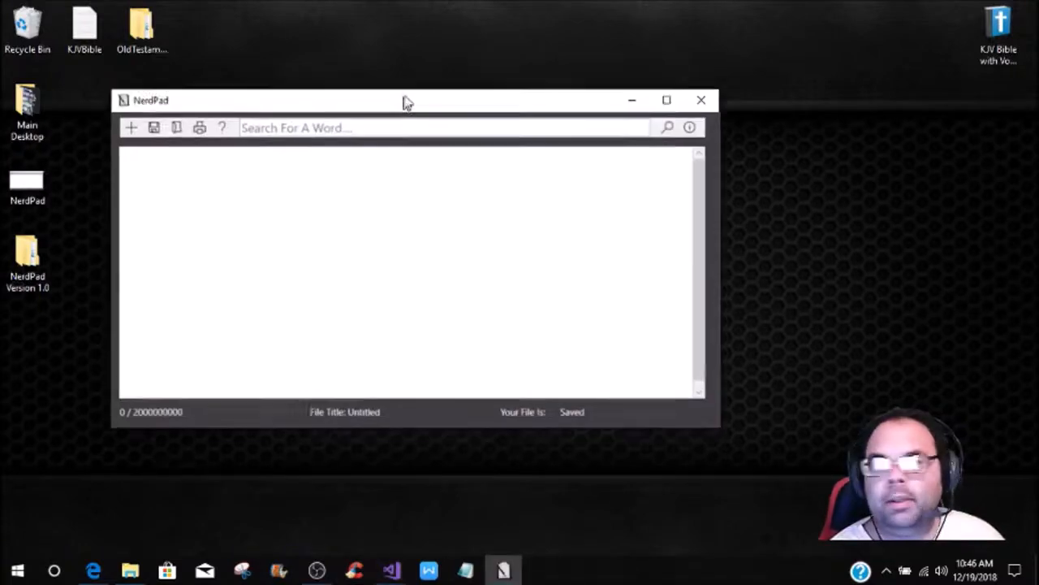
Drag the empty Untitled NerdPad window up toward the top-left corner of the desktop
{"action": "left_click_drag", "start_coordinate": [406, 100], "coordinate": [365, 30]}
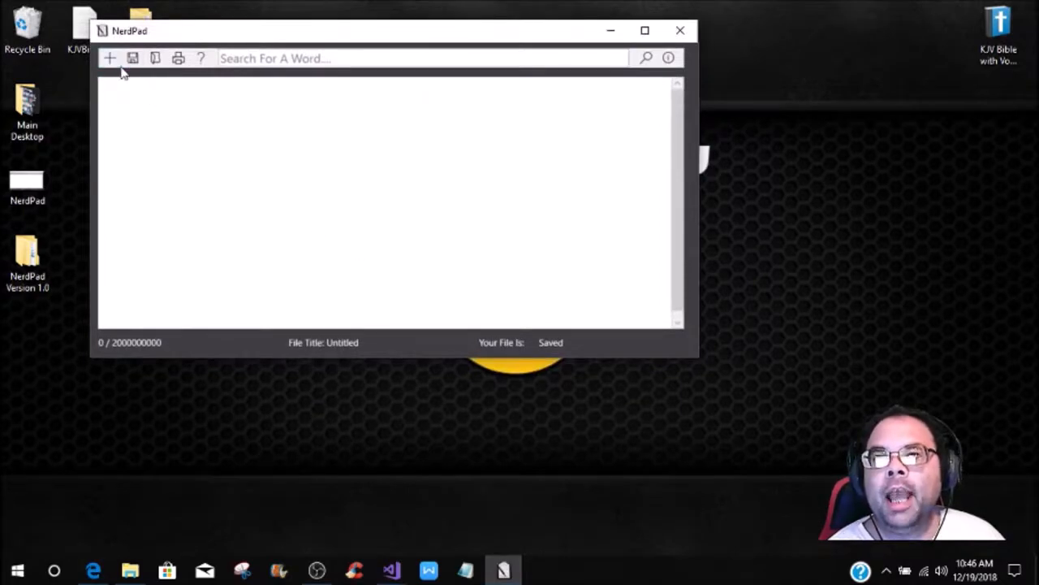
{"action": "mouse_move", "coordinate": [155, 58]}
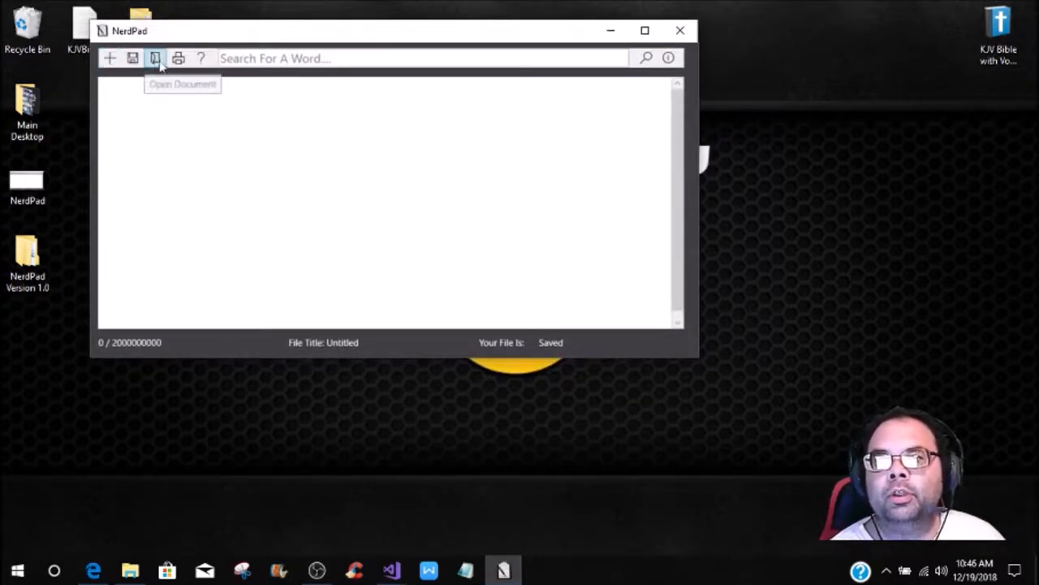
{"action": "mouse_move", "coordinate": [201, 58]}
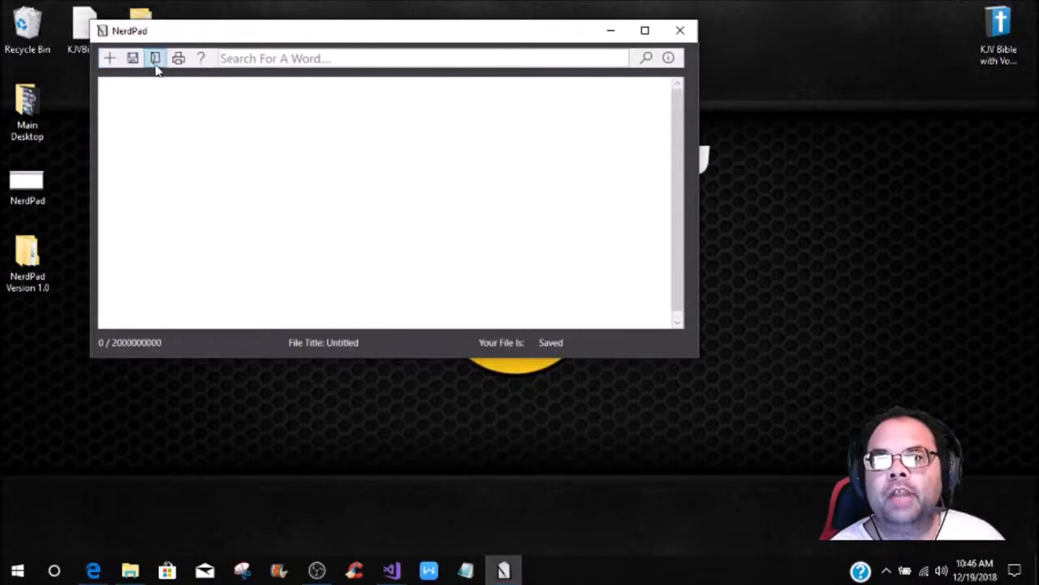
{"action": "mouse_move", "coordinate": [155, 58]}
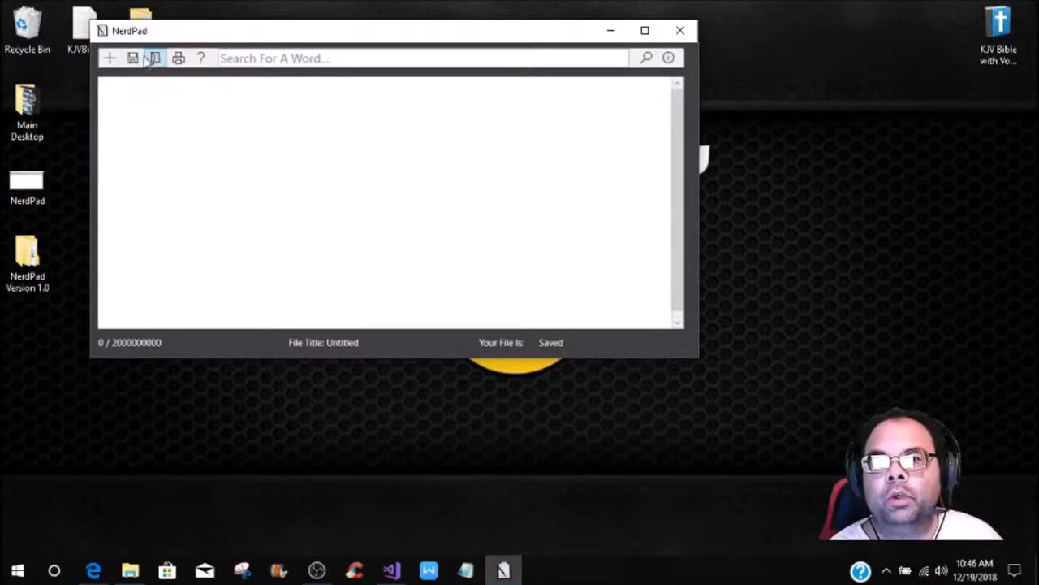
Open KJVBible from the Desktop in NerdPad and scroll through Genesis chapter 1
{"action": "left_click", "coordinate": [153, 58]}
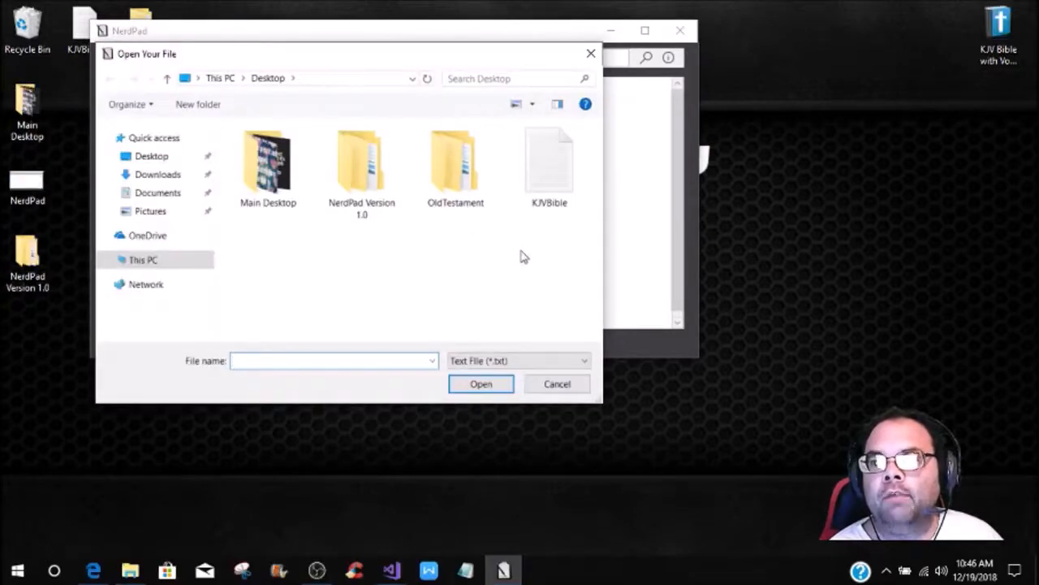
{"action": "left_click", "coordinate": [557, 383]}
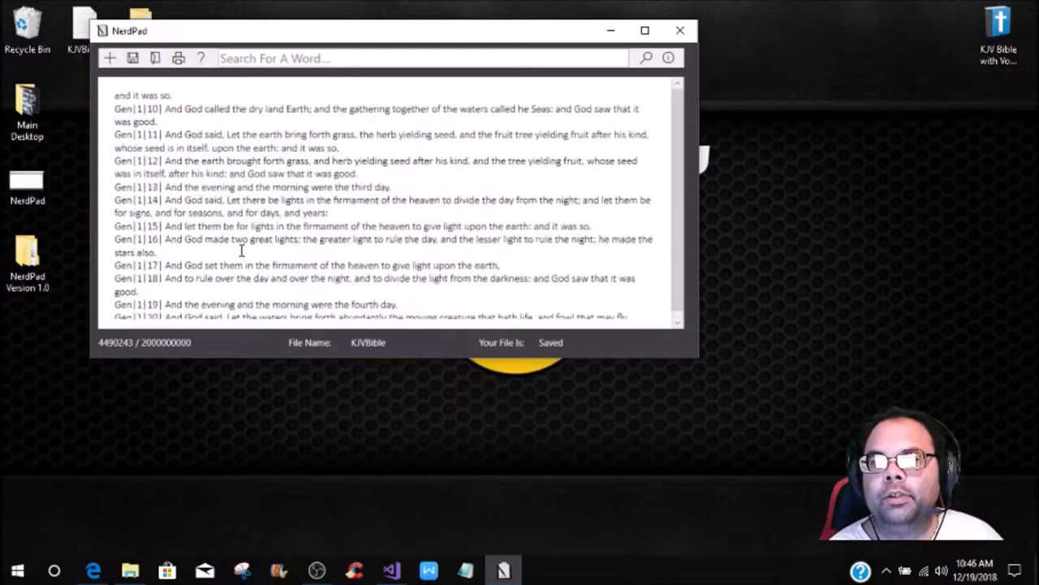
{"action": "scroll", "scroll_direction": "down", "scroll_amount": 3}
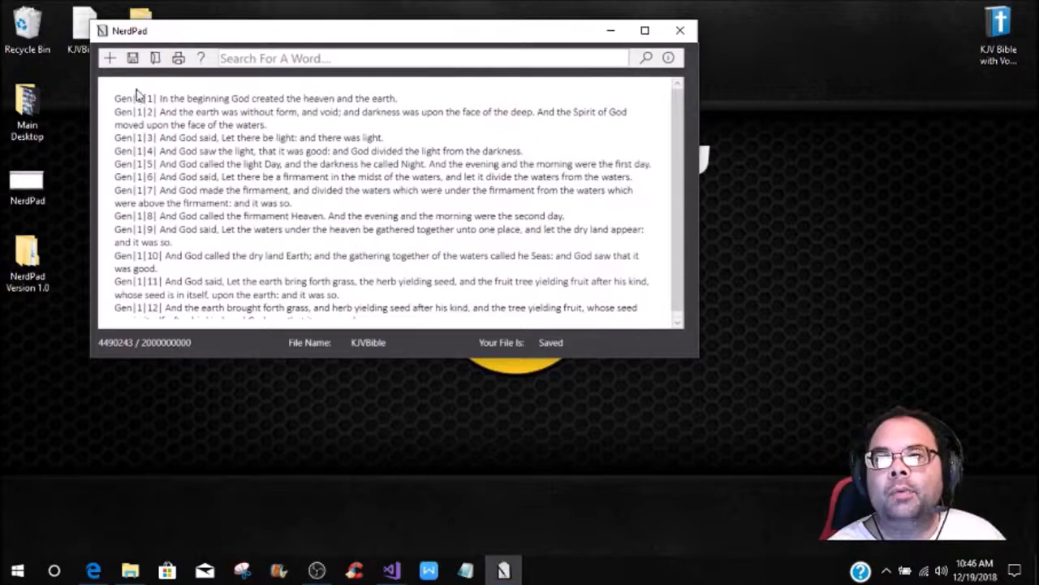
{"action": "mouse_move", "coordinate": [126, 75]}
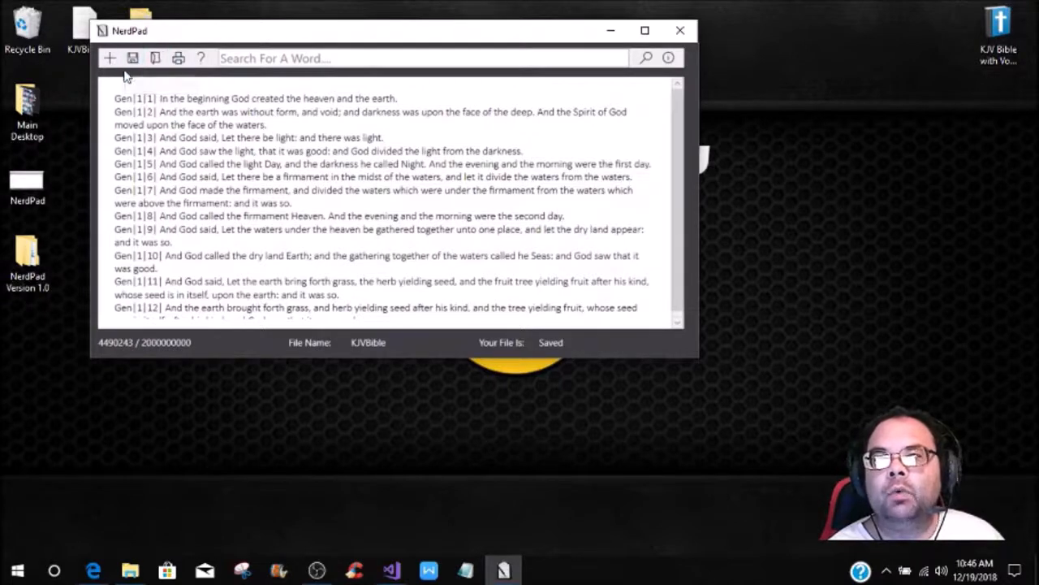
{"action": "mouse_move", "coordinate": [670, 222]}
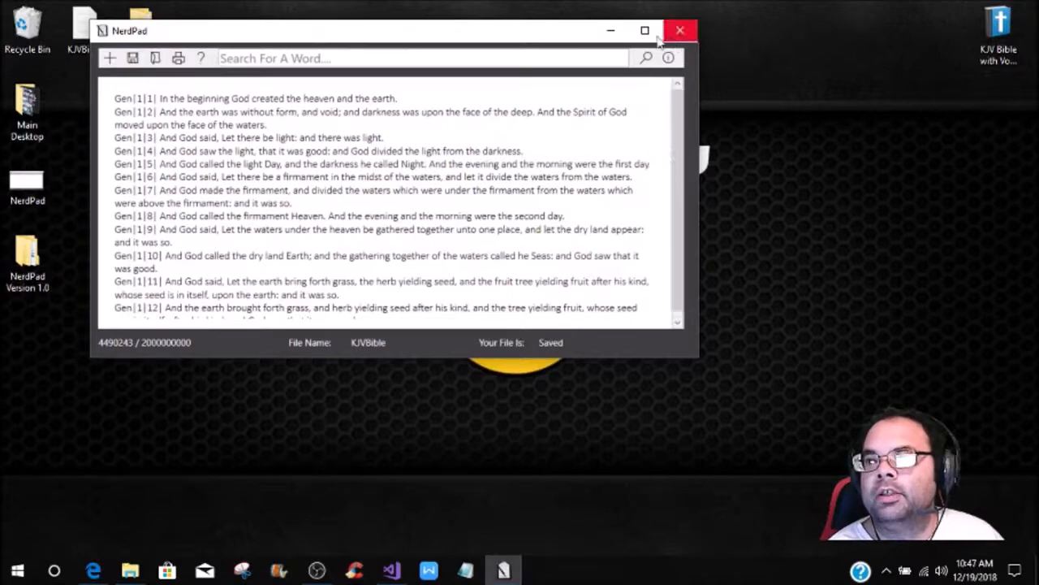
{"action": "mouse_move", "coordinate": [110, 58]}
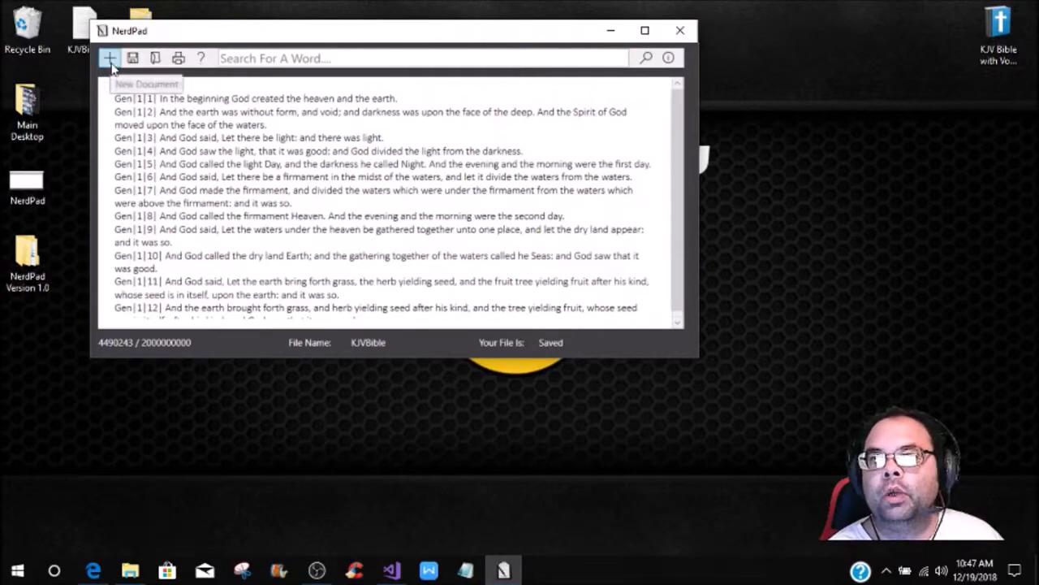
Start a blank NerdPad document and type 'this is how the menu functions work'
{"action": "left_click", "coordinate": [110, 57]}
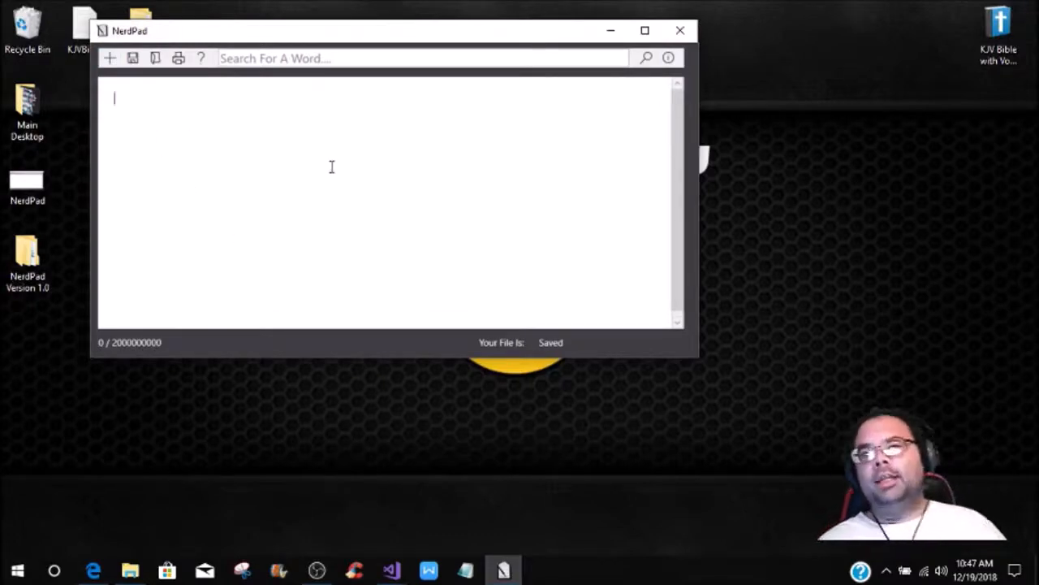
{"action": "type", "text": "the"}
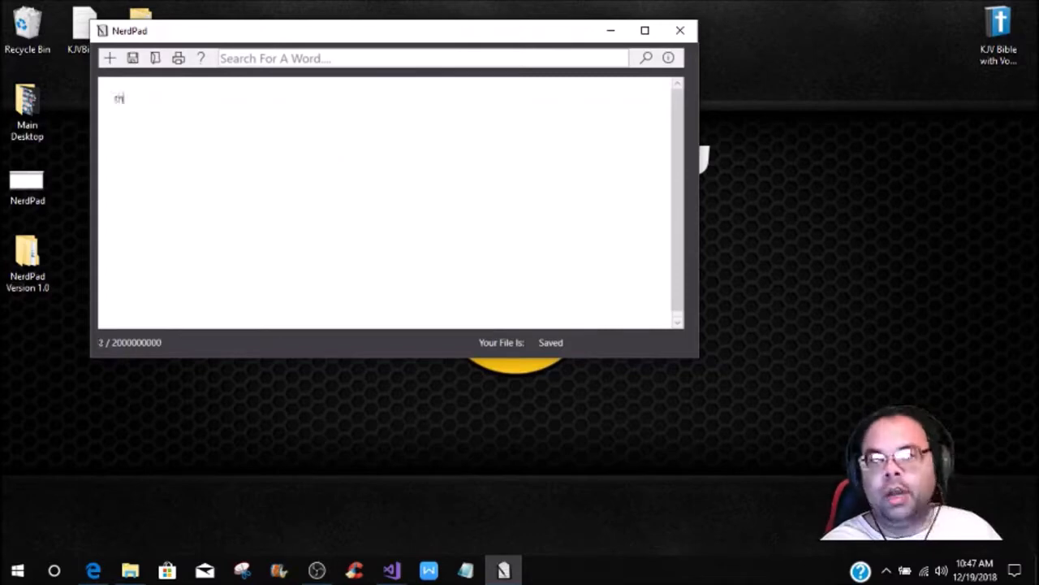
{"action": "type", "text": "this is how"}
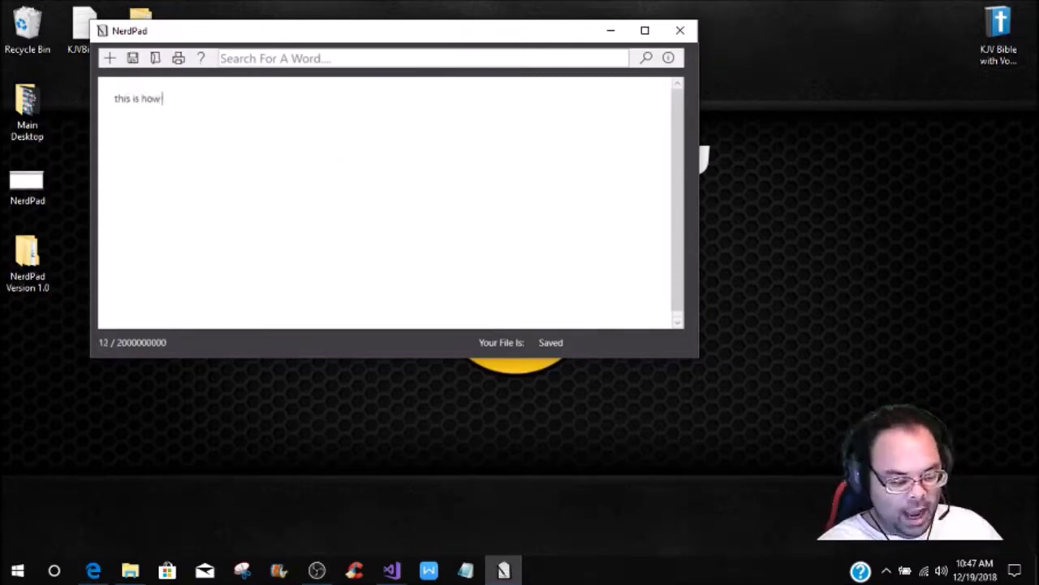
{"action": "type", "text": "the menu fun"}
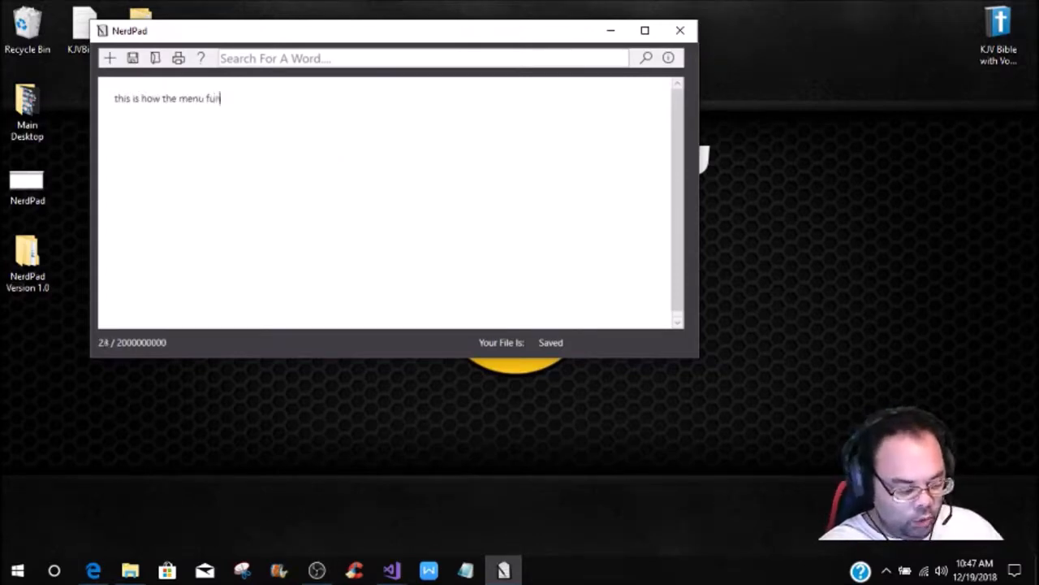
{"action": "type", "text": "ctions work"}
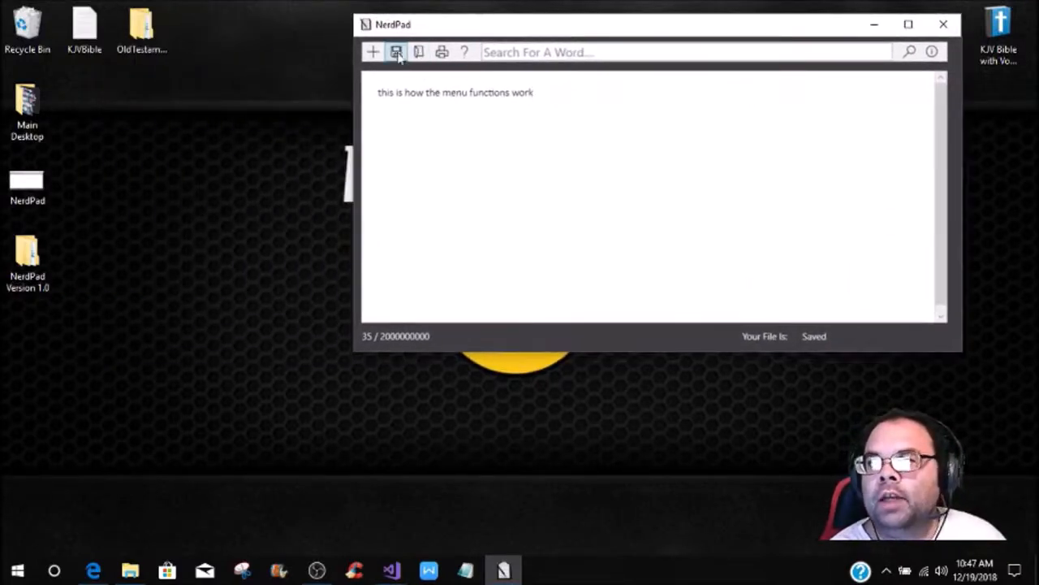
Save the document to the Desktop under the file name 'test file'
{"action": "left_click", "coordinate": [395, 51]}
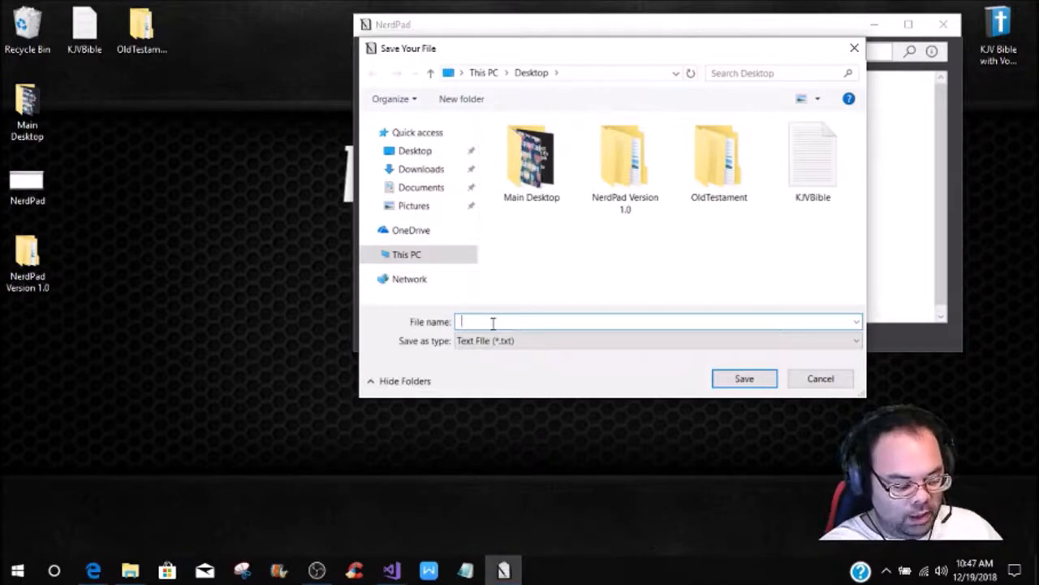
{"action": "type", "text": "test file"}
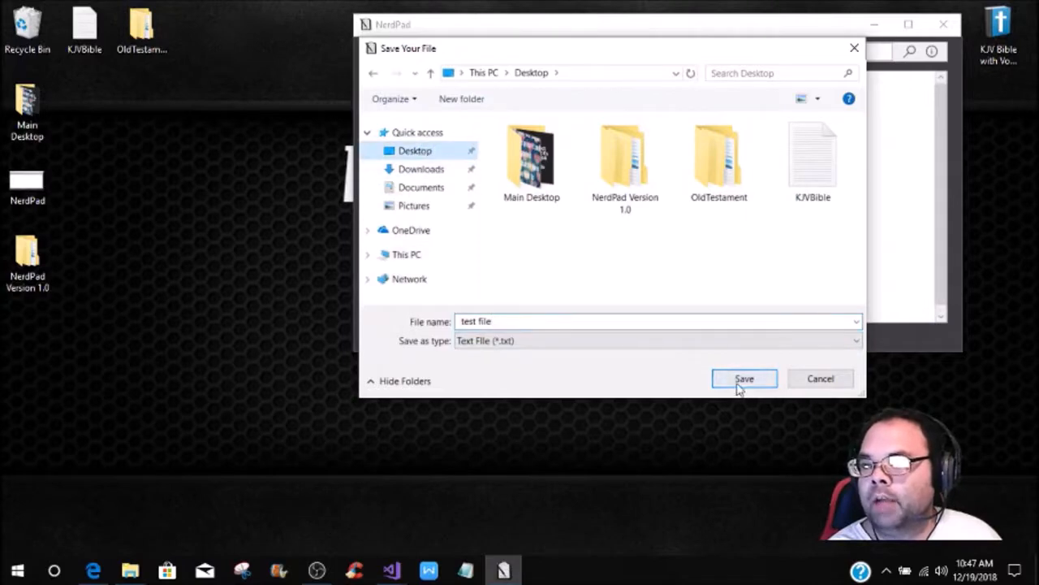
{"action": "left_click", "coordinate": [744, 379]}
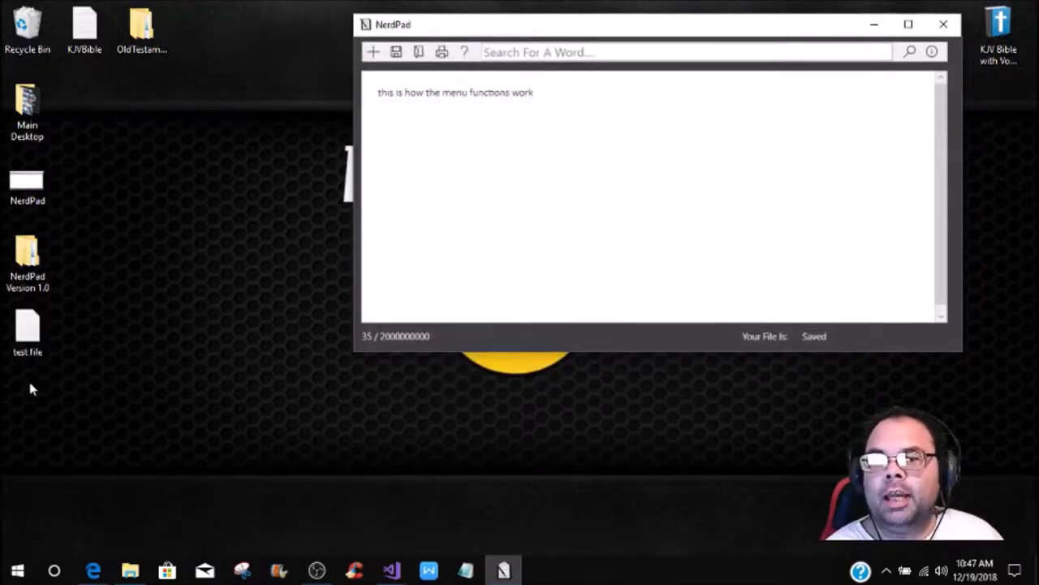
Clear the editor with a new document, then reopen 'test file' from the Desktop
{"action": "left_click", "coordinate": [27, 329]}
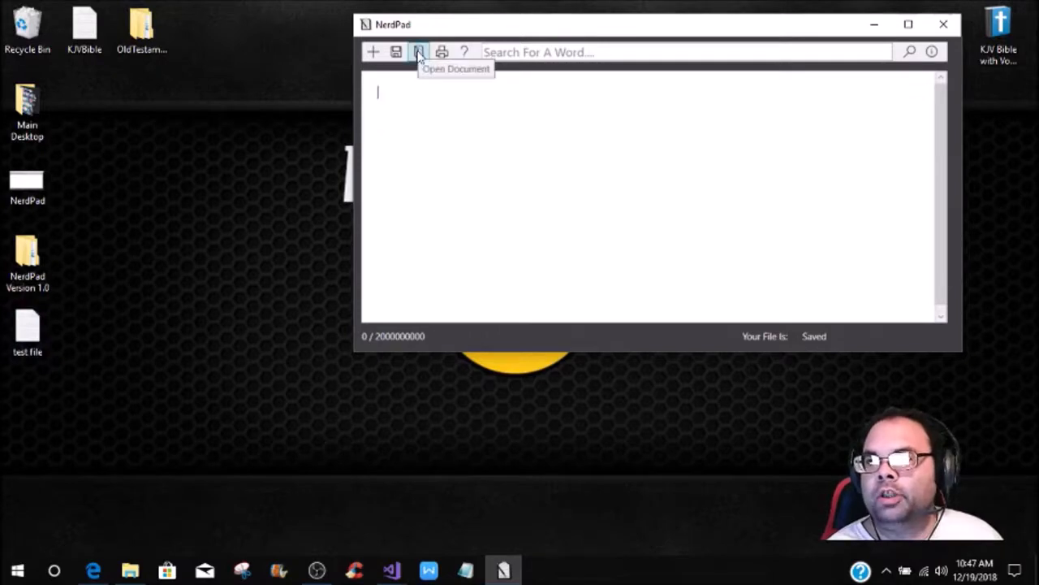
{"action": "left_click", "coordinate": [419, 52]}
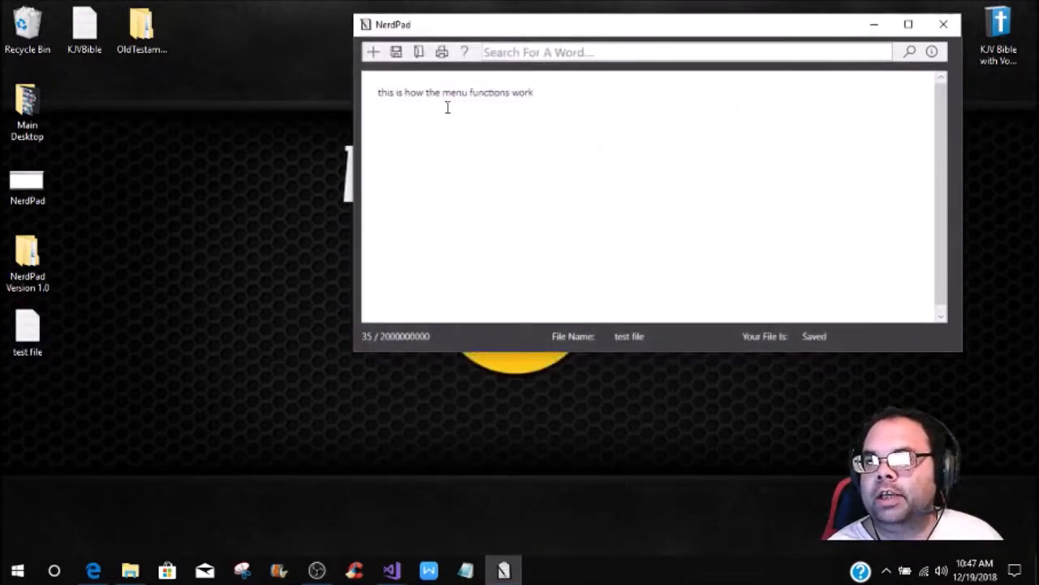
{"action": "mouse_move", "coordinate": [649, 195]}
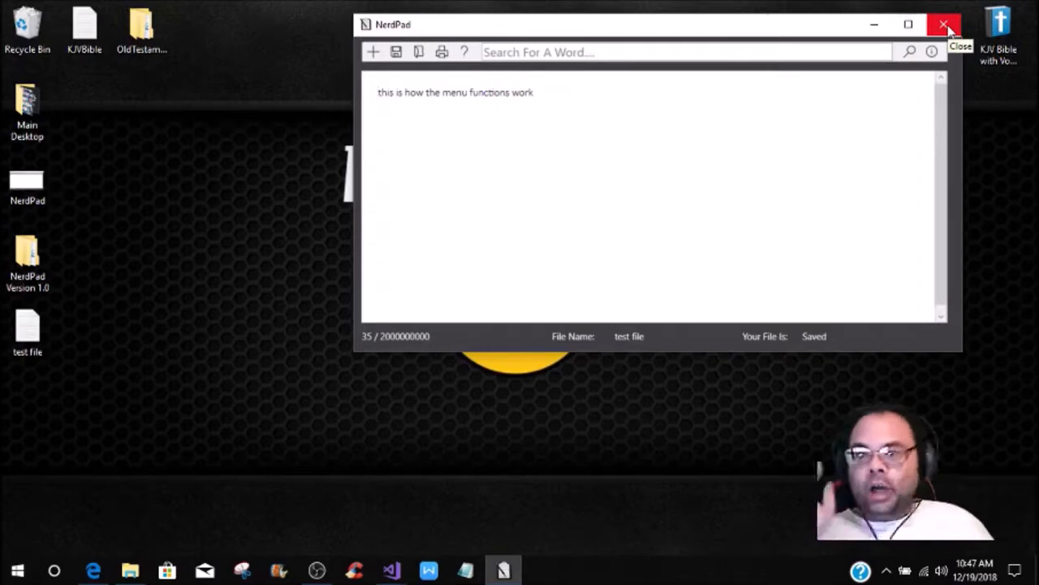
Close NerdPad and return to MainWindow.xaml in the WpfApp2 project
{"action": "left_click", "coordinate": [944, 24]}
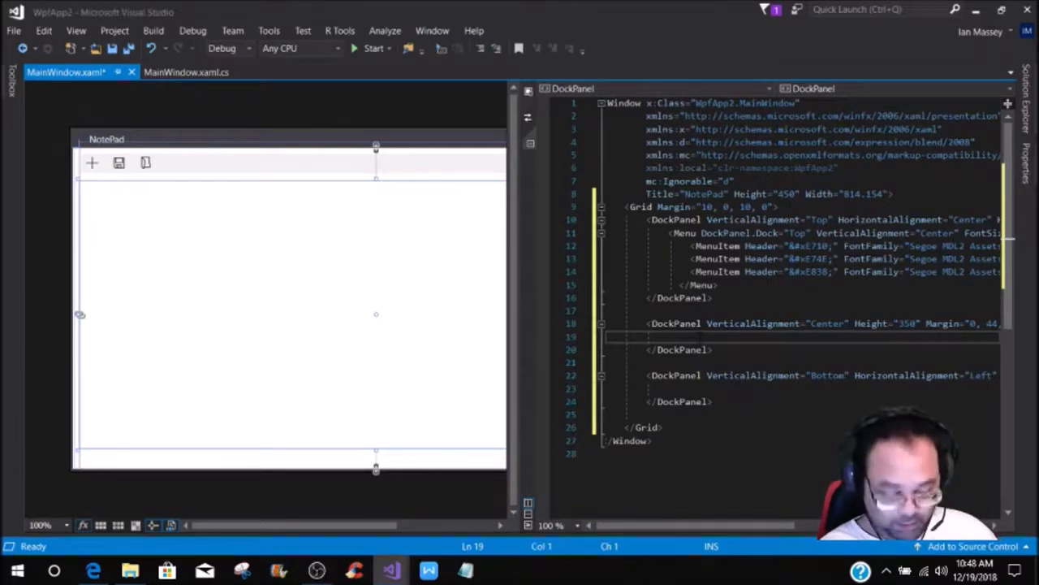
Add a ScrollViewer with Margin "0, 10" inside the center dock panel
{"action": "type", "text": "S"}
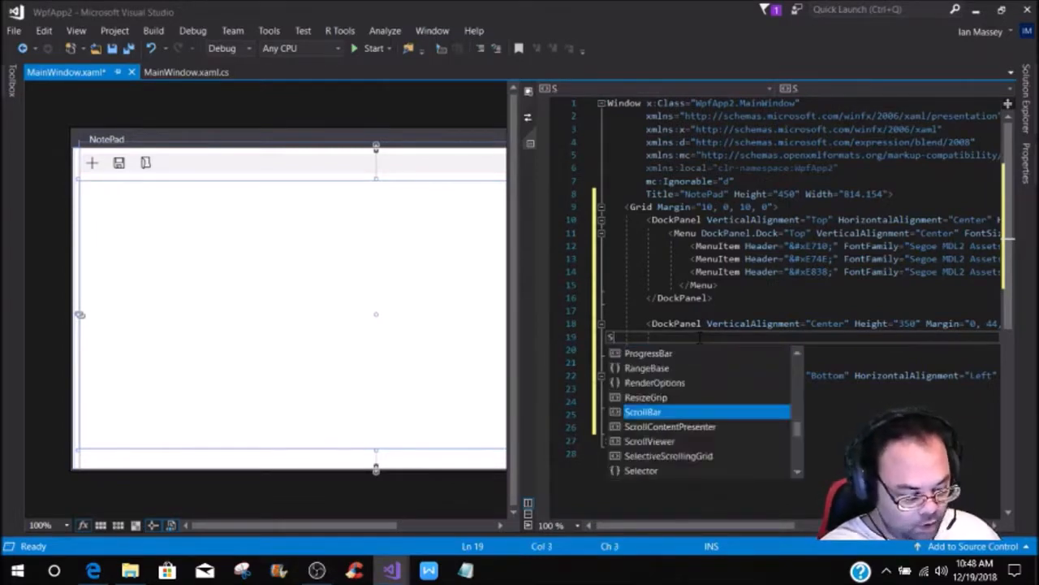
{"action": "type", "text": "crollViewer>"}
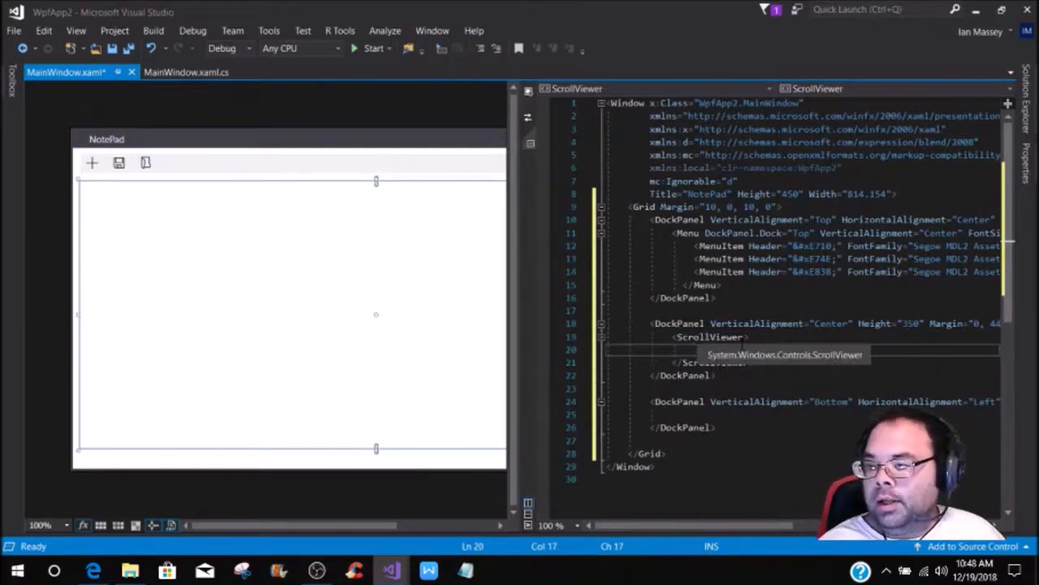
{"action": "double_click", "coordinate": [710, 336]}
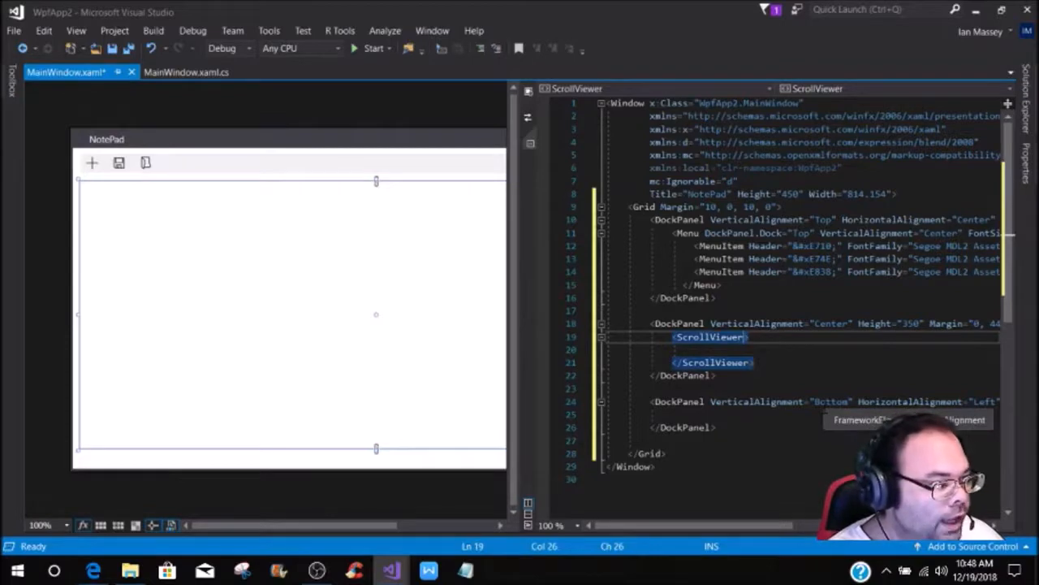
{"action": "type", "text": "Margin=\""}
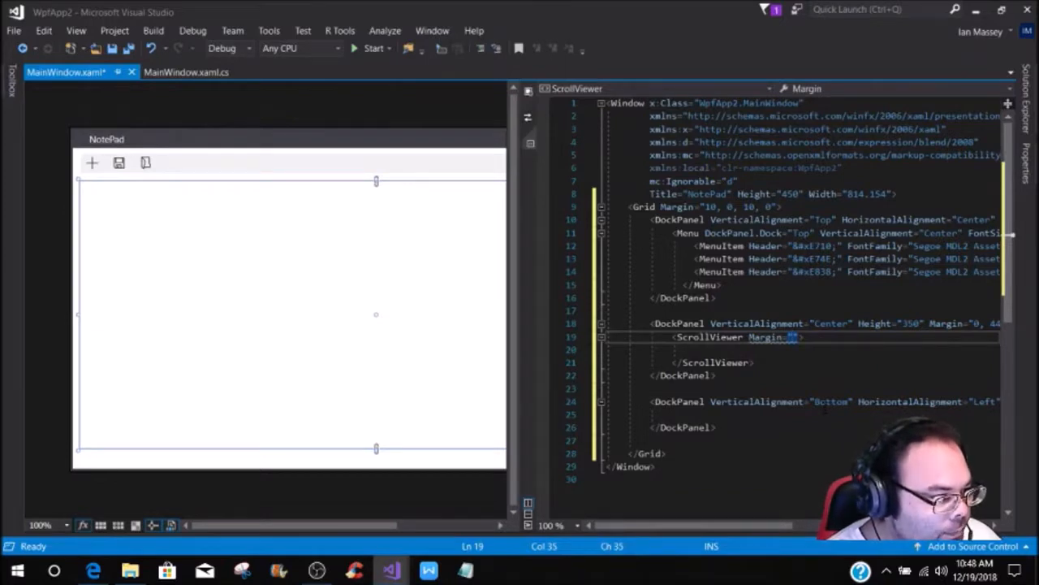
{"action": "type", "text": "0"}
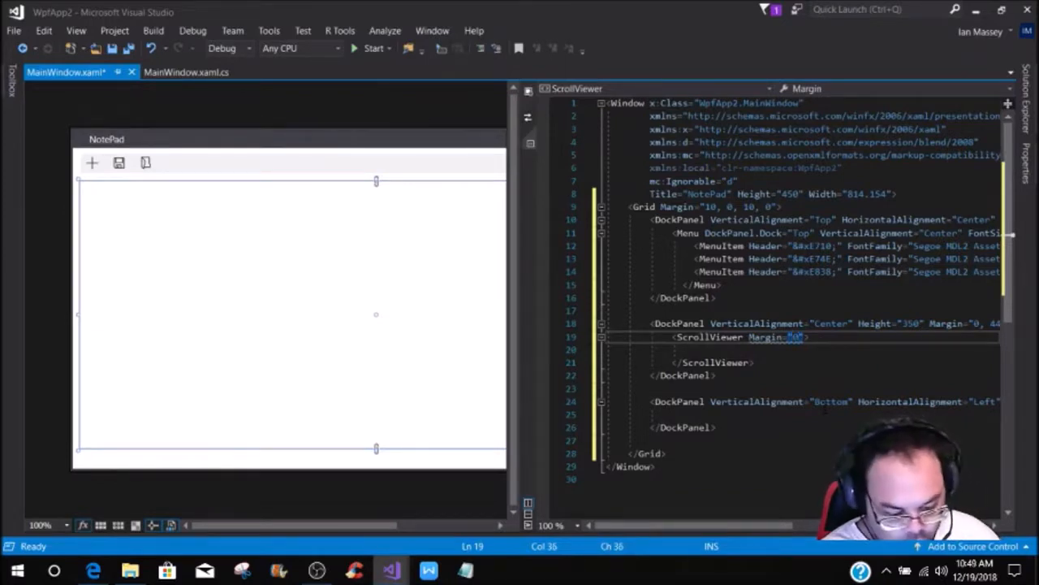
{"action": "type", "text": "0, 10"}
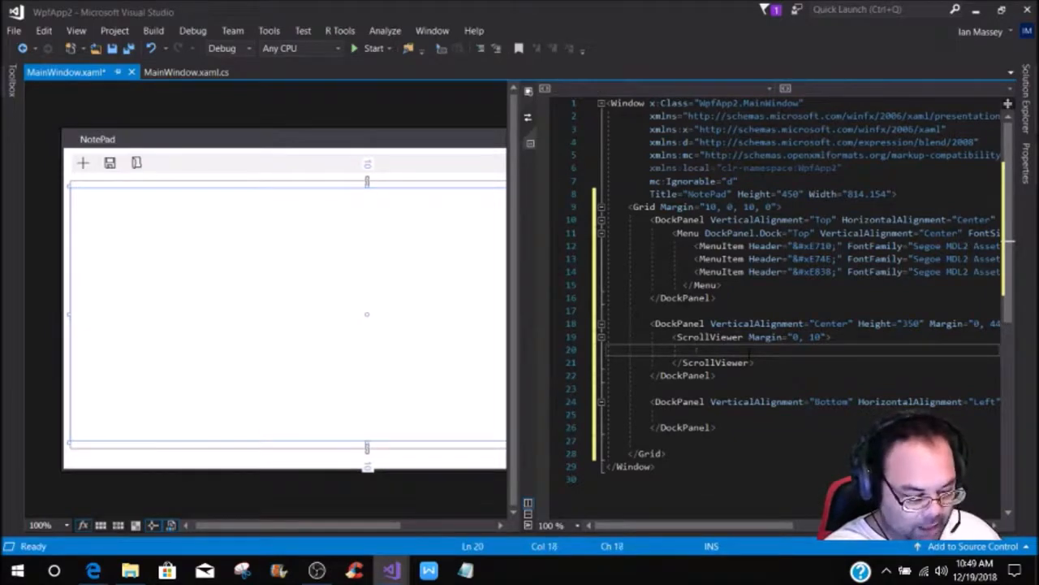
Insert TextBox TxtBody in the ScrollViewer with AcceptsReturn and AcceptsTab set to True
{"action": "type", "text": "TextBox />"}
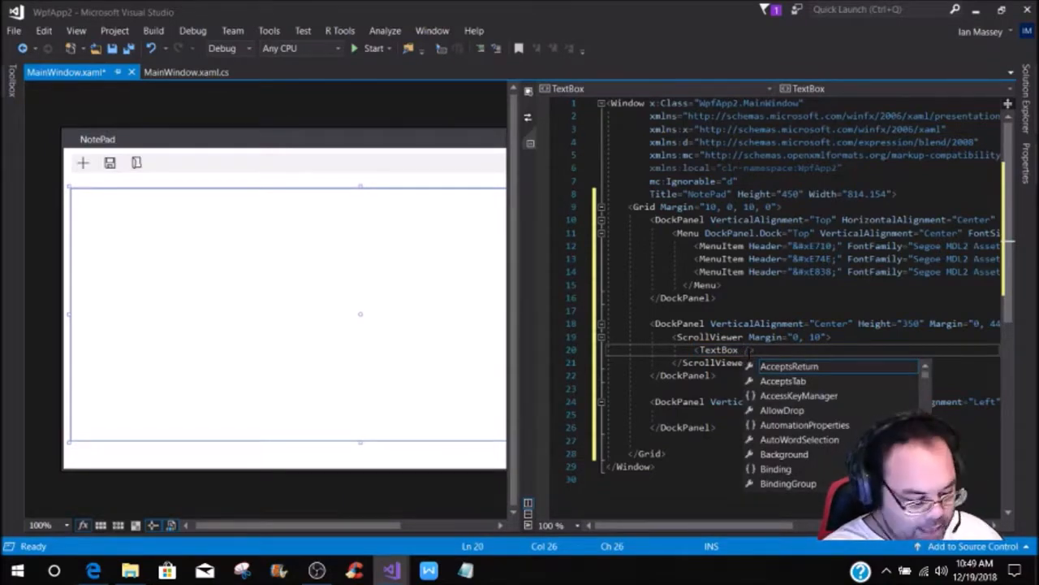
{"action": "type", "text": "x:Name"}
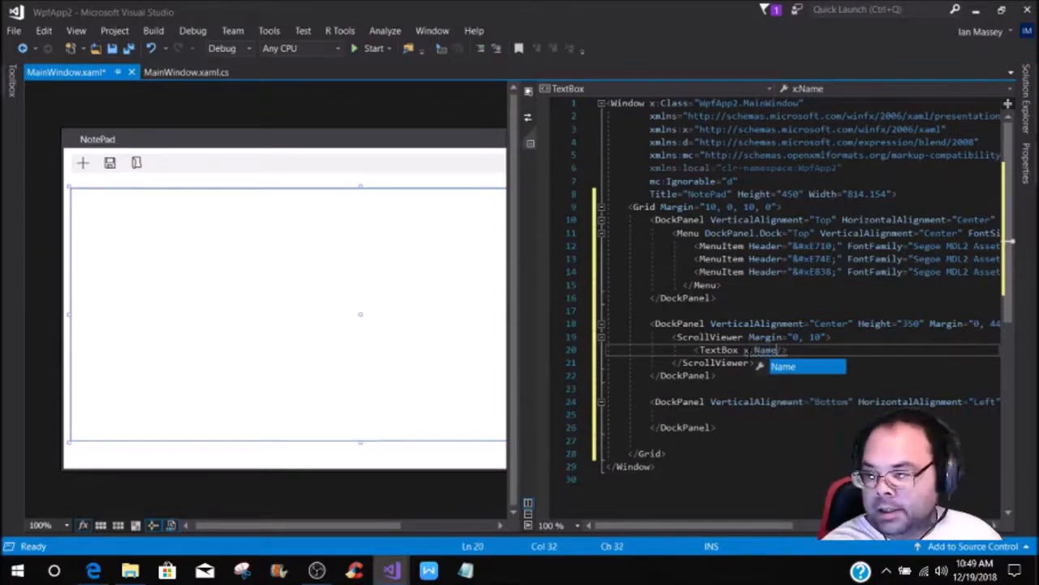
{"action": "type", "text": "\"\""}
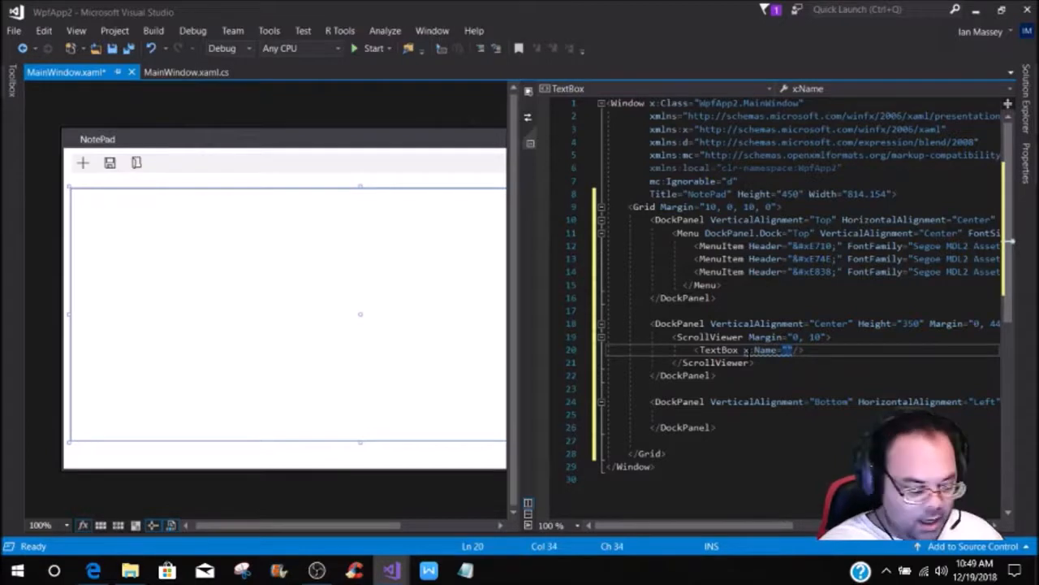
{"action": "type", "text": "Txt8"}
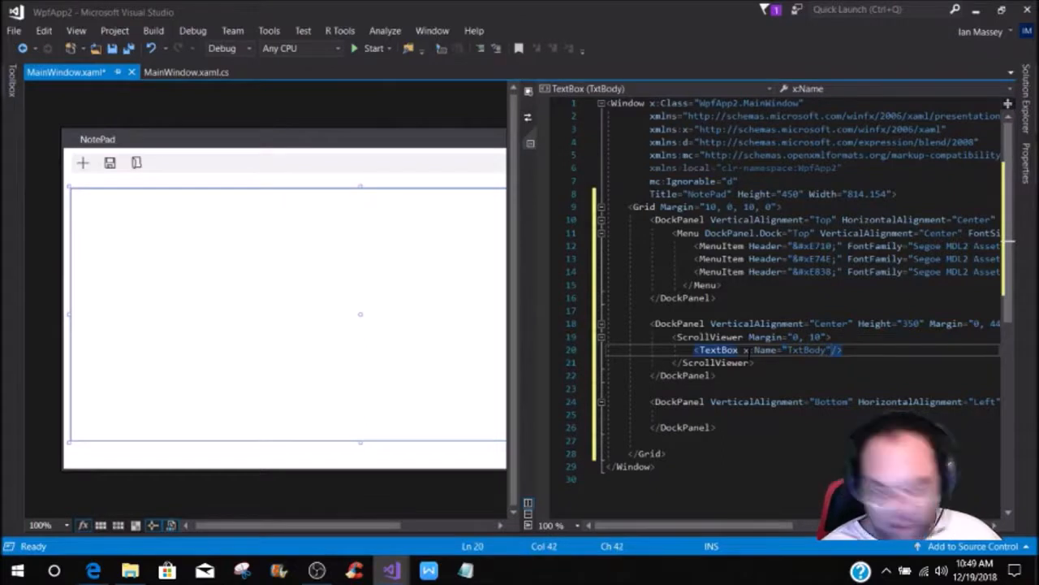
{"action": "type", "text": "AcceptsReturn=\""}
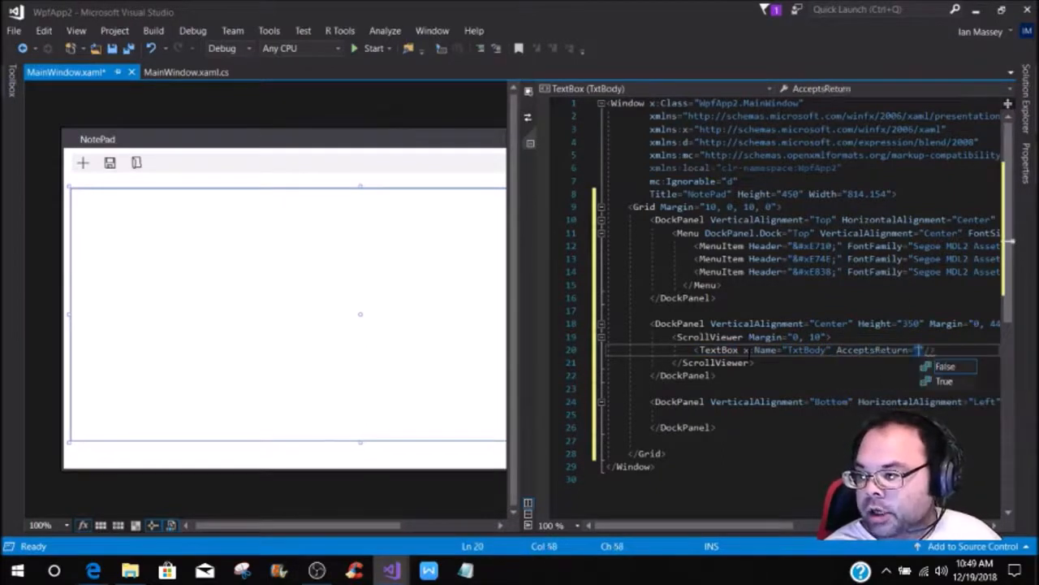
{"action": "left_click", "coordinate": [944, 381]}
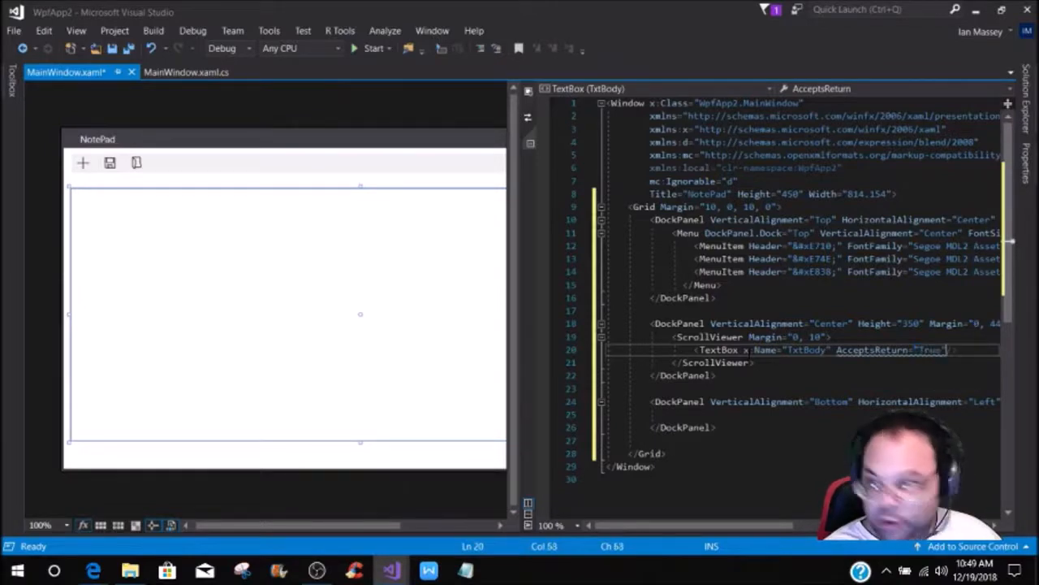
{"action": "type", "text": "Ac"}
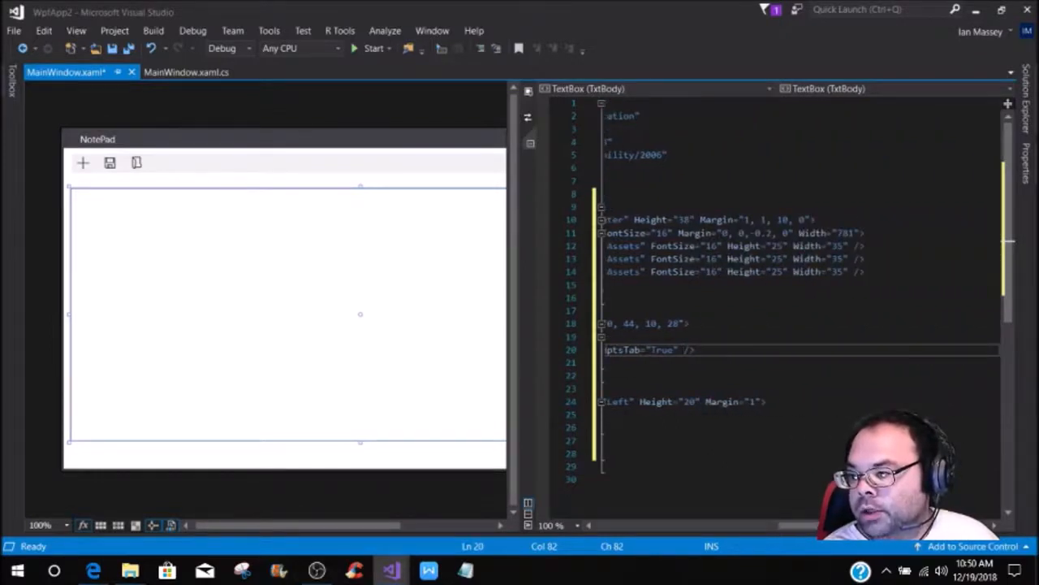
Set TxtBody's BorderThickness to 1 using IntelliSense
{"action": "type", "text": "Border"}
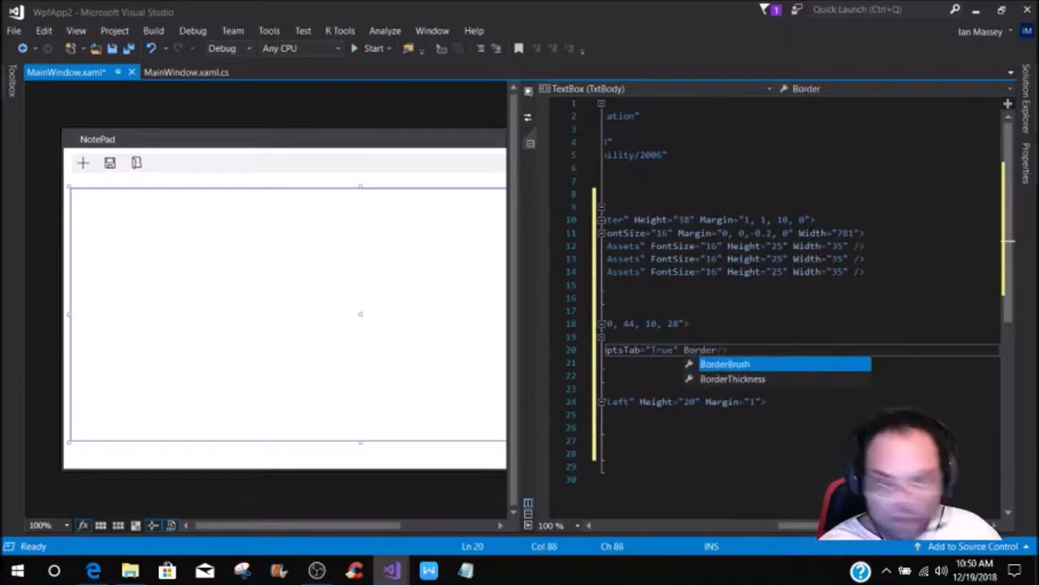
{"action": "key", "text": "Down"}
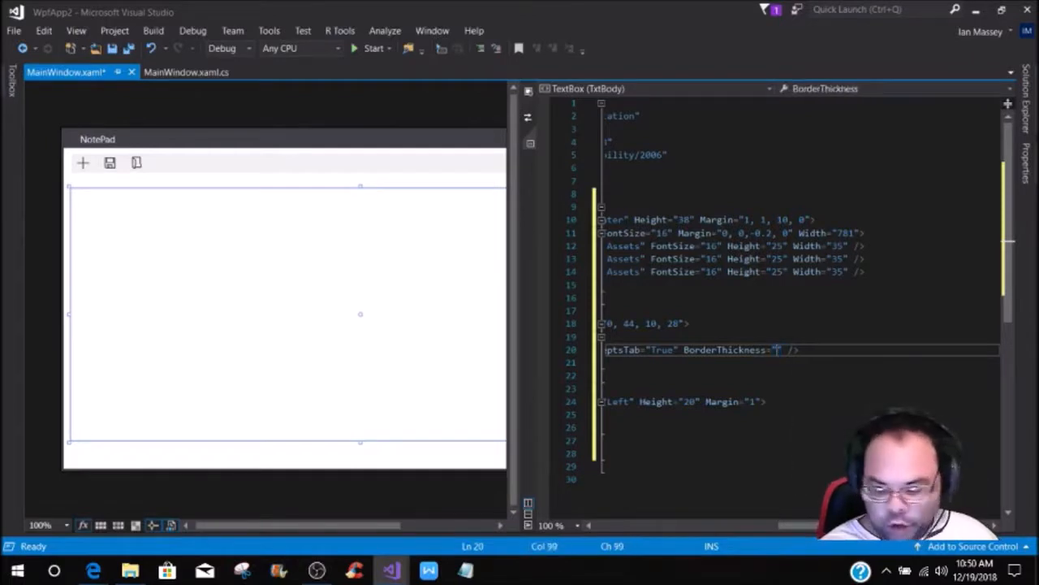
{"action": "type", "text": "1"}
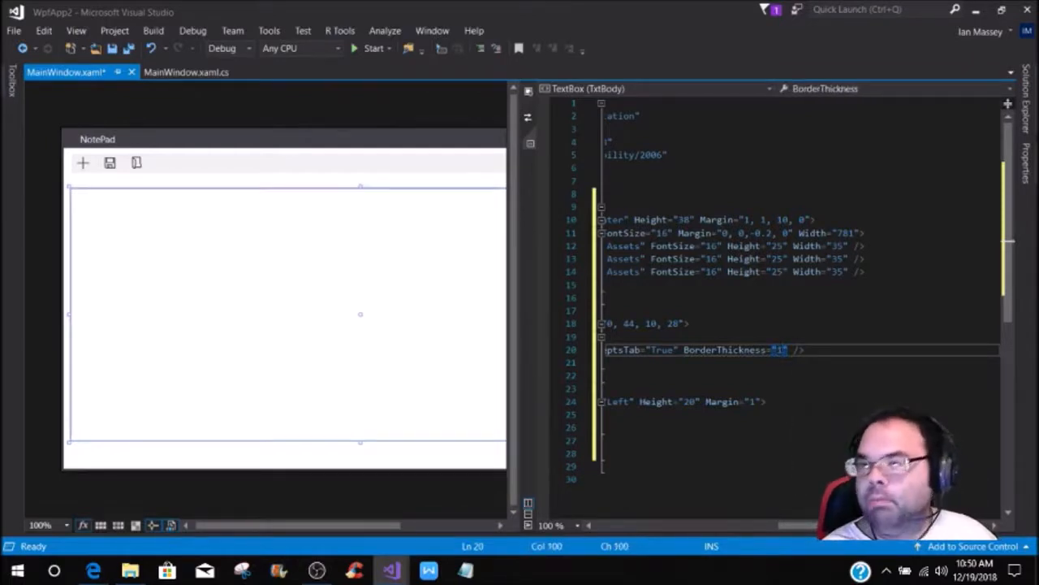
Build and run the NotePad app, then close its window
{"action": "left_click", "coordinate": [374, 47]}
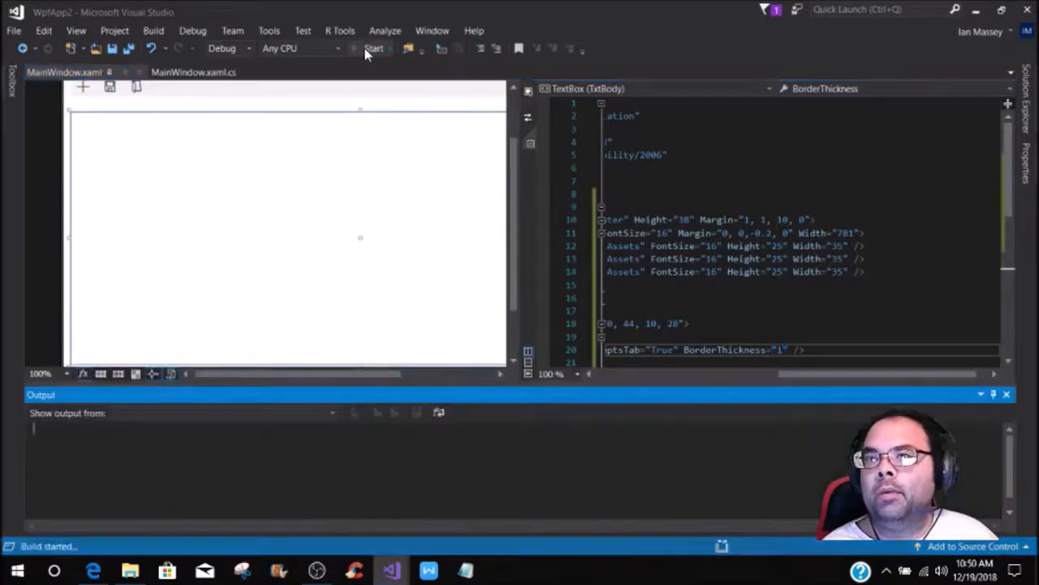
{"action": "left_click", "coordinate": [372, 48]}
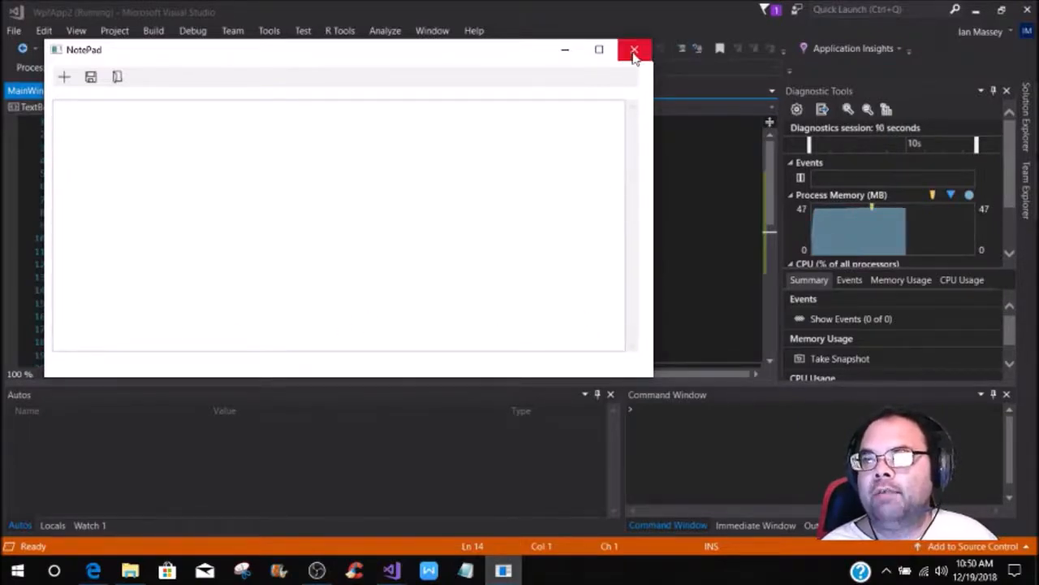
{"action": "left_click", "coordinate": [634, 50]}
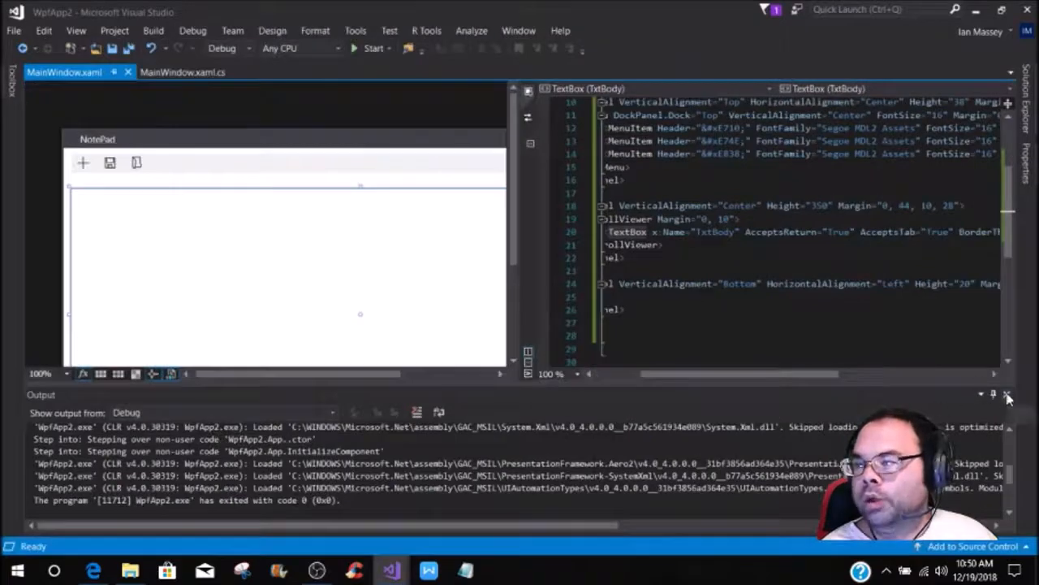
Close the Output pane, change BorderThickness to 0, and run the app again
{"action": "left_click", "coordinate": [1007, 395]}
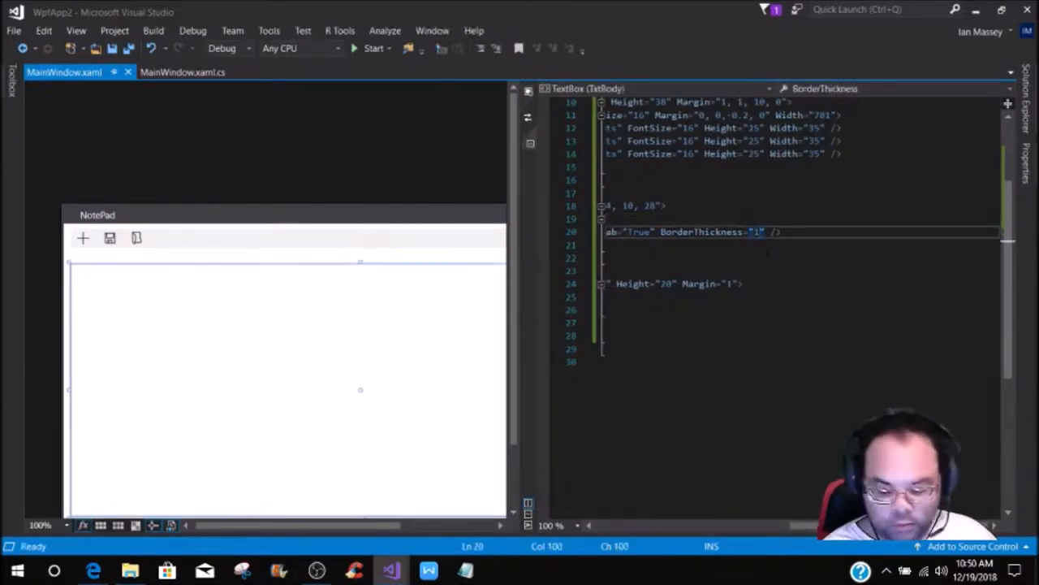
{"action": "type", "text": "0"}
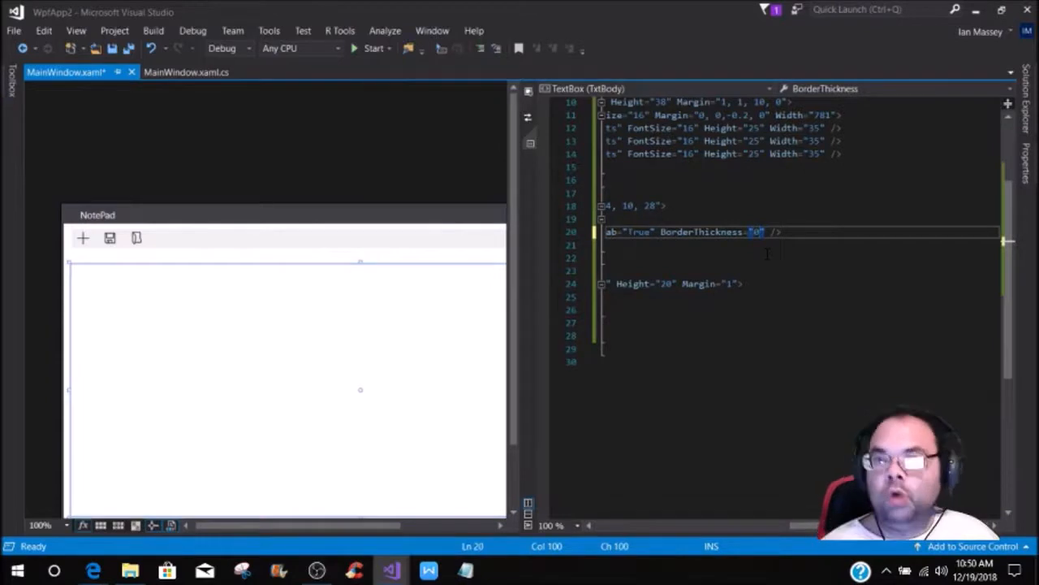
{"action": "left_click", "coordinate": [373, 48]}
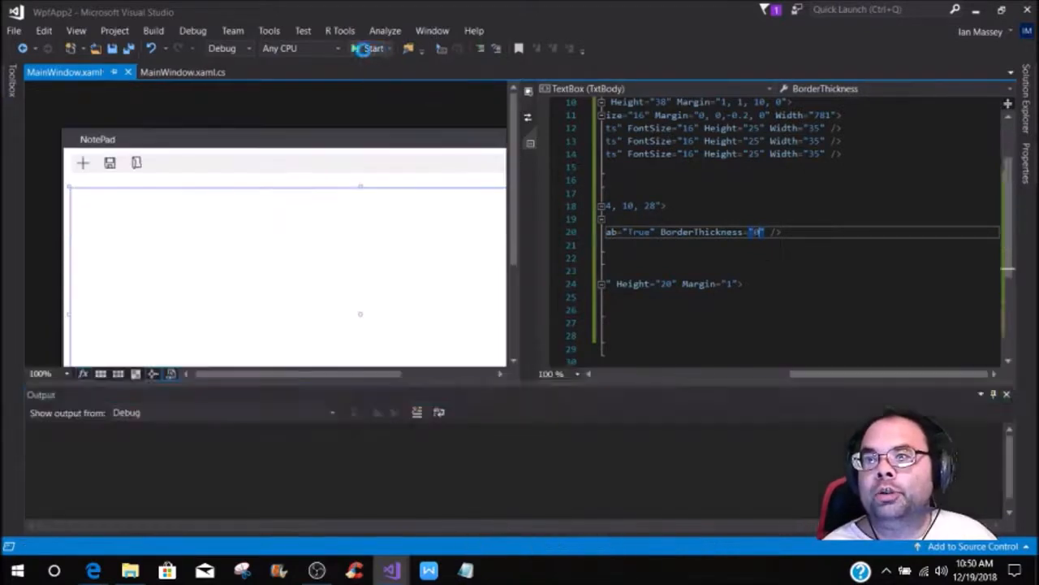
{"action": "left_click", "coordinate": [370, 48]}
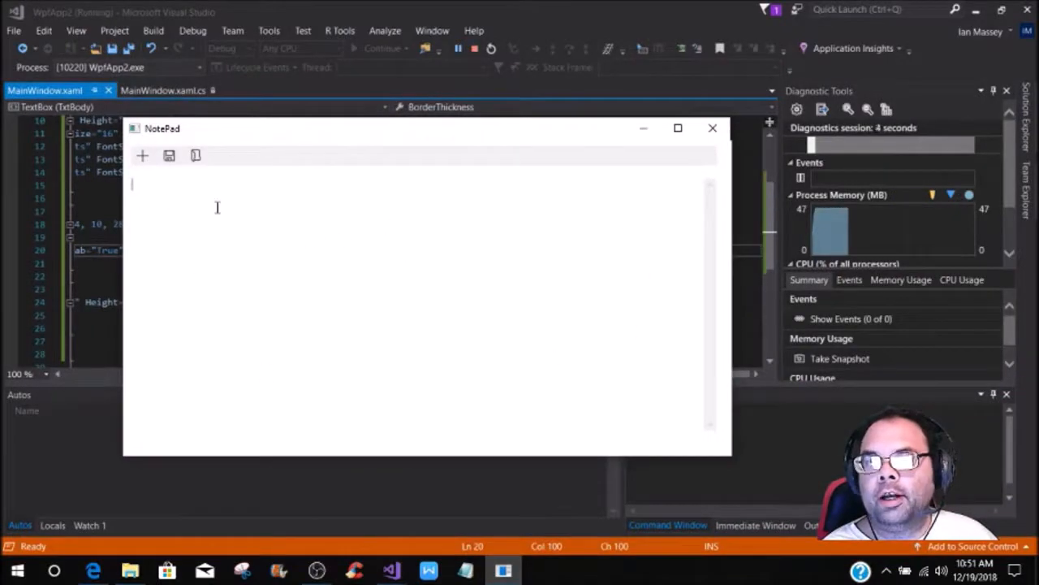
Type several lines and tab-separated words into the running NotePad app, then close it
{"action": "type", "text": "sdfgsdfg"}
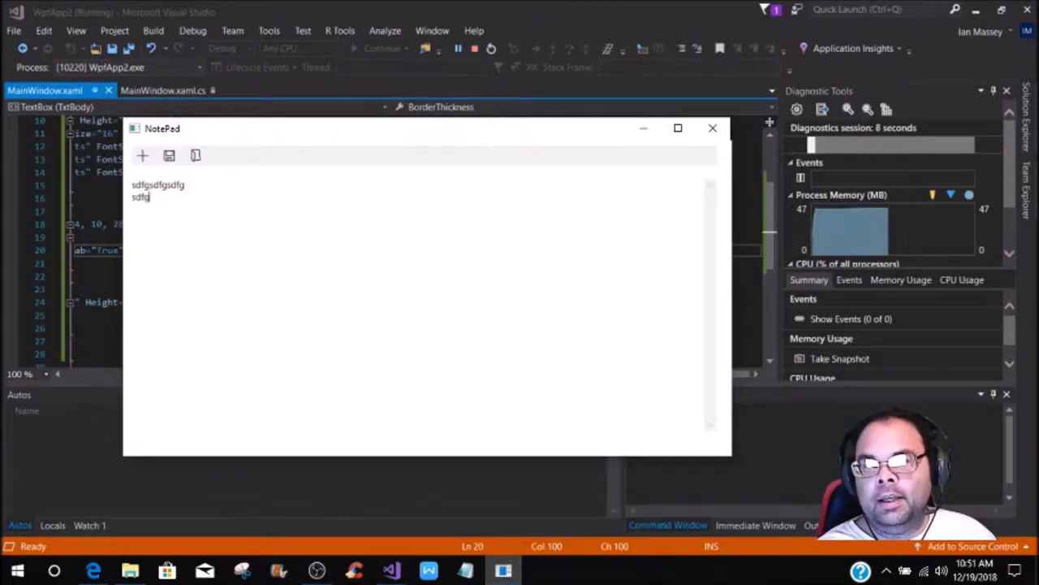
{"action": "type", "text": "sdfg"}
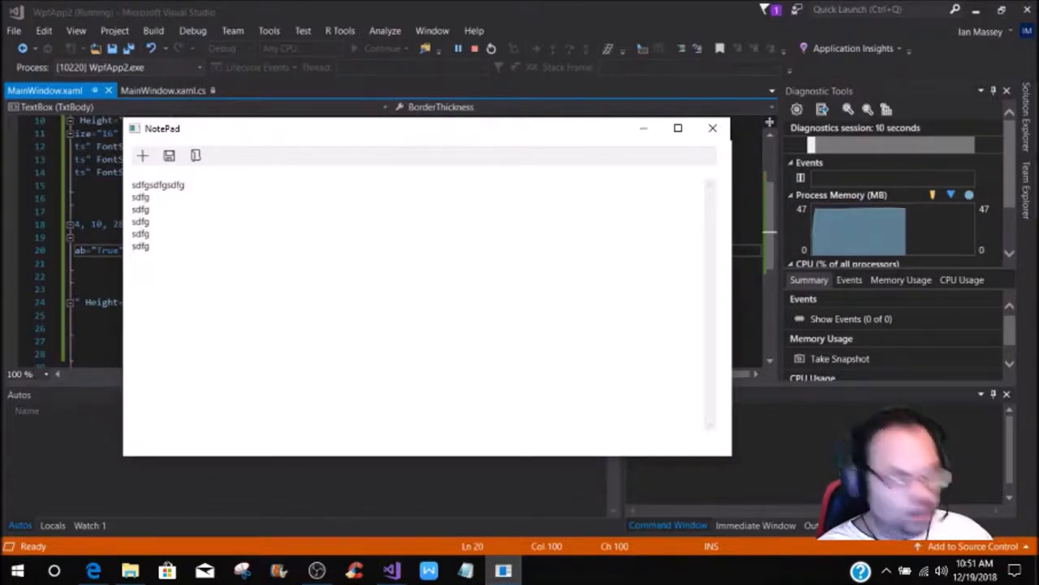
{"action": "type", "text": "kjhkh"}
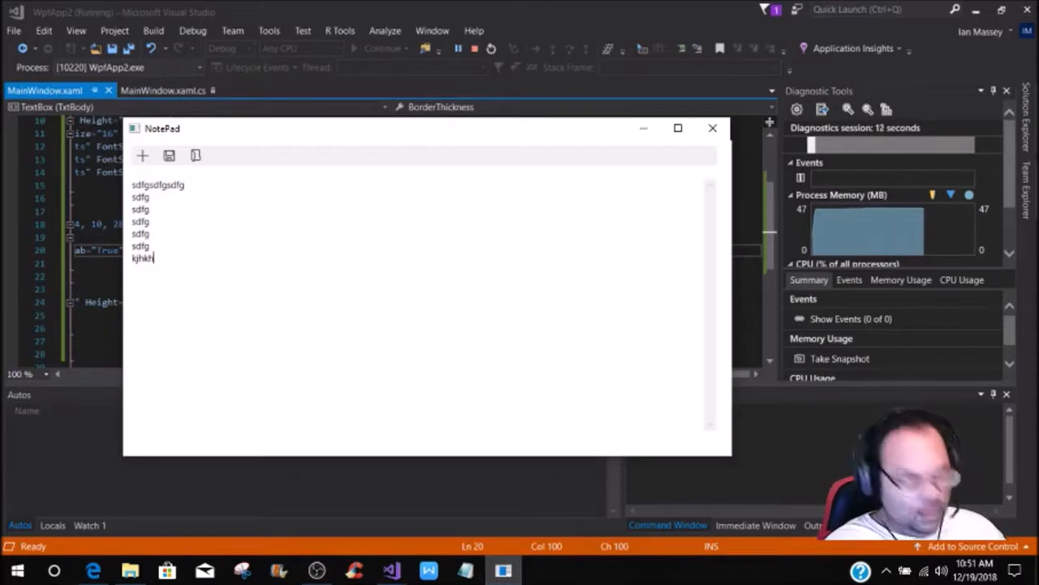
{"action": "type", "text": "kjhkh\tkjh"}
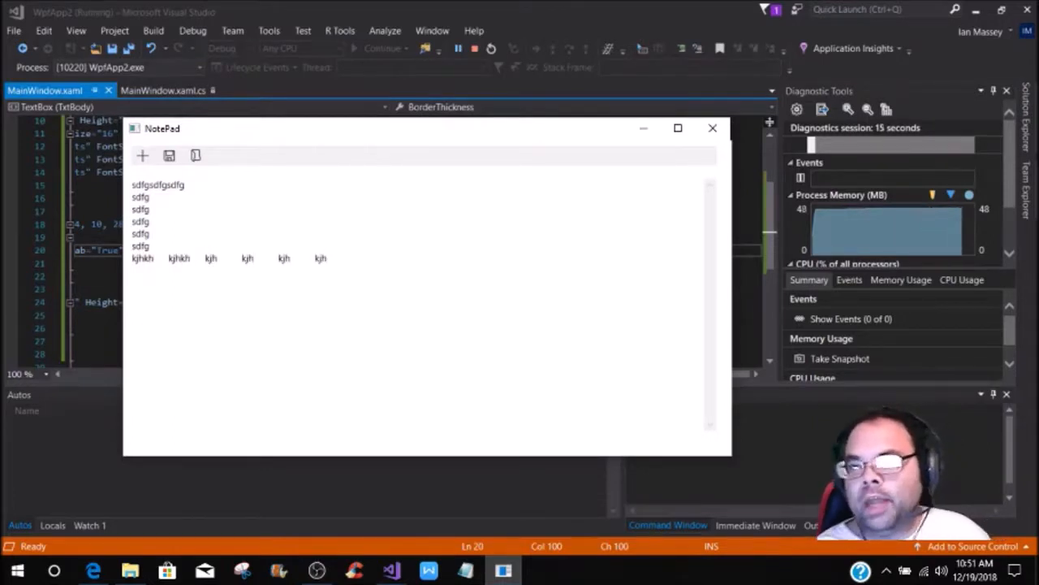
{"action": "left_click", "coordinate": [712, 127]}
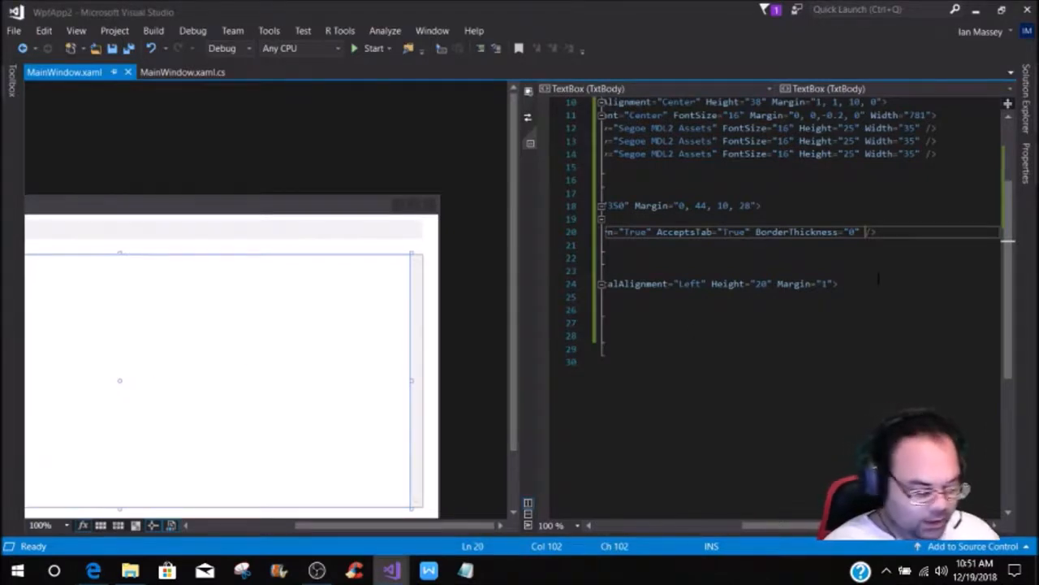
Add TextWrapping="Wrap" to TxtBody right after BorderThickness="0"
{"action": "type", "text": "TextWrapping=\""}
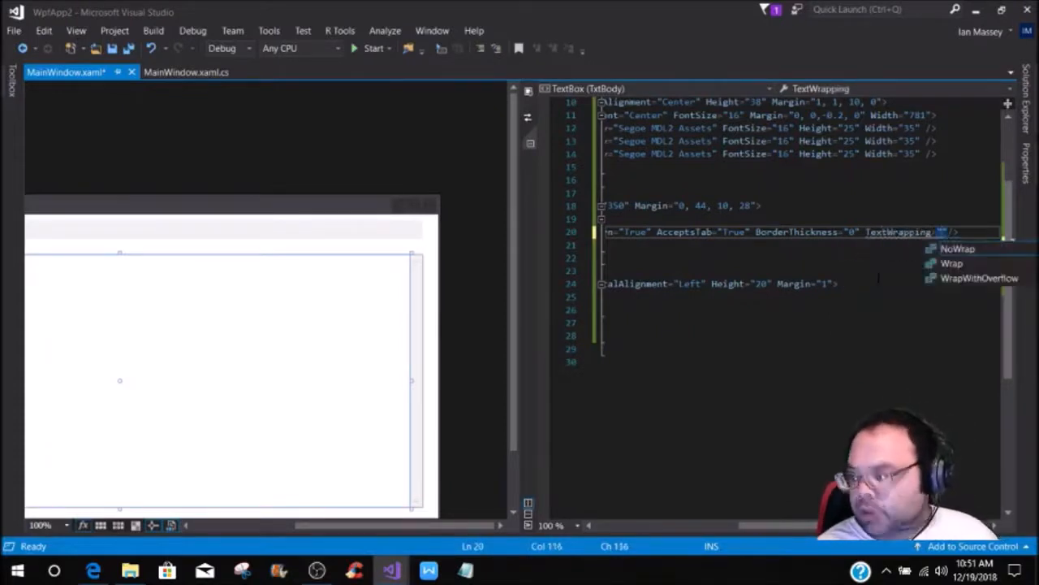
{"action": "mouse_move", "coordinate": [951, 263]}
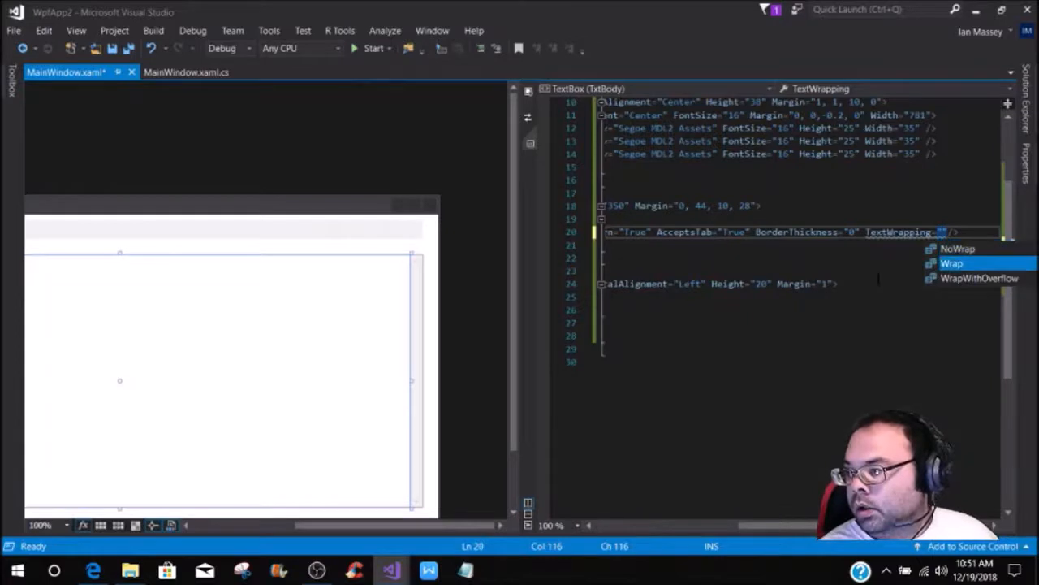
{"action": "left_click", "coordinate": [951, 263]}
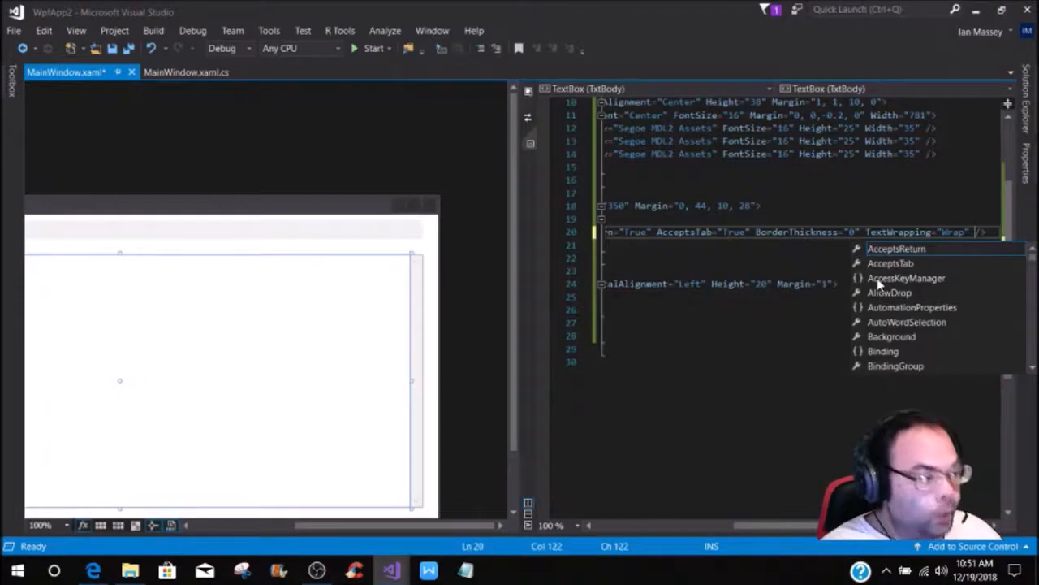
{"action": "mouse_move", "coordinate": [1015, 179]}
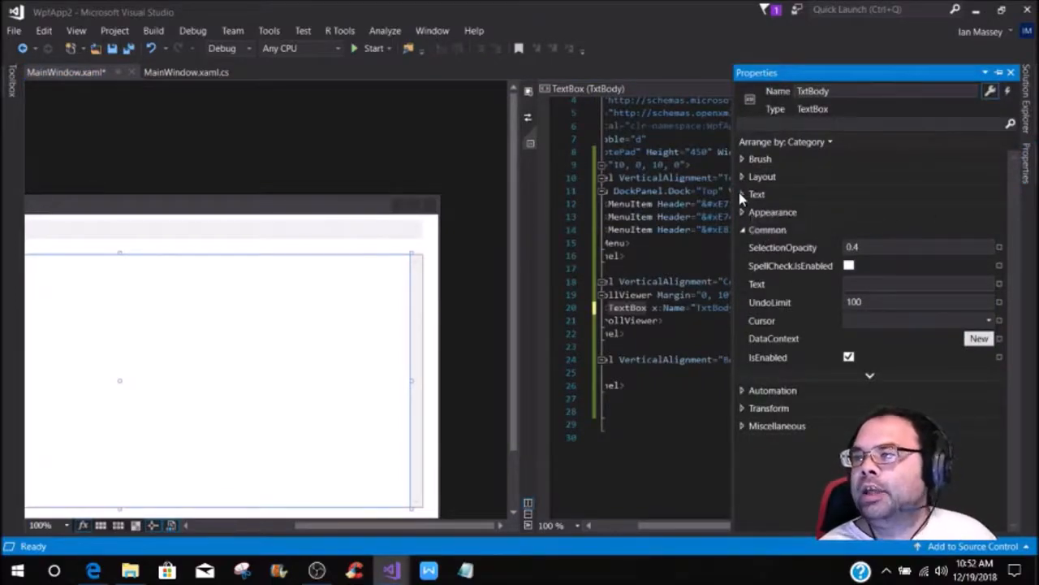
{"action": "left_click", "coordinate": [756, 194]}
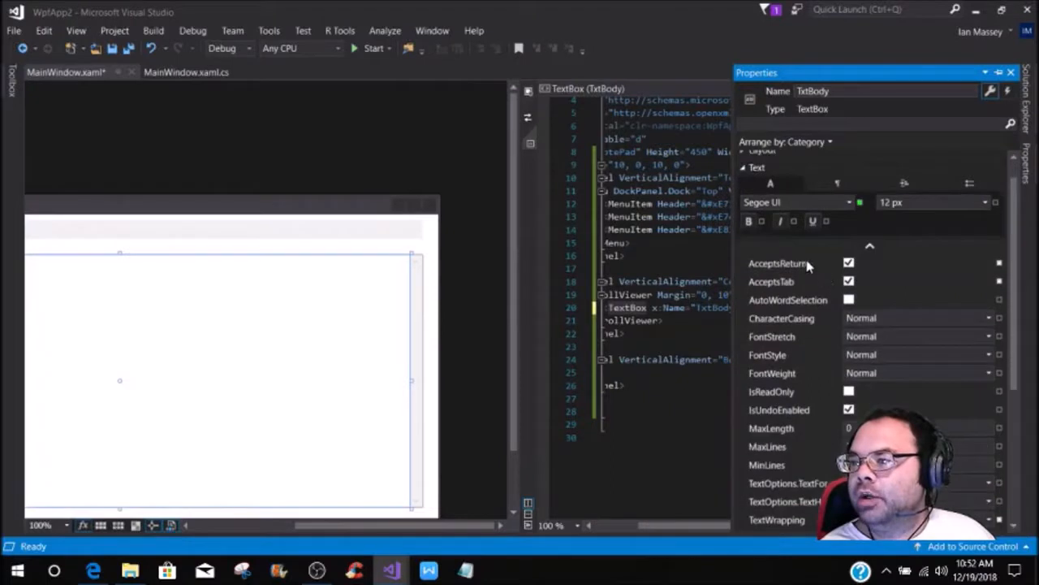
{"action": "scroll", "scroll_direction": "down", "scroll_amount": 3}
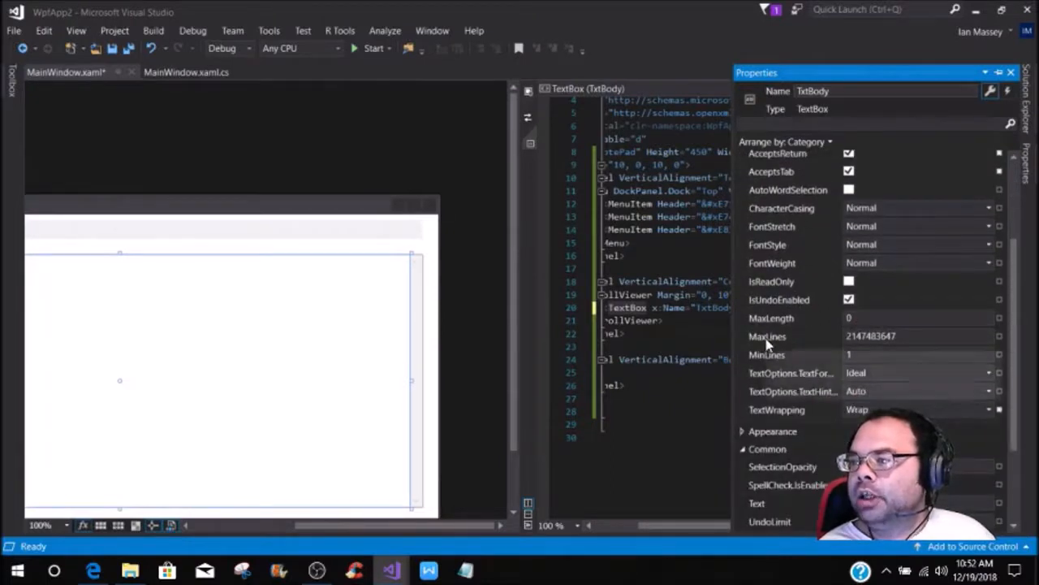
{"action": "mouse_move", "coordinate": [889, 352]}
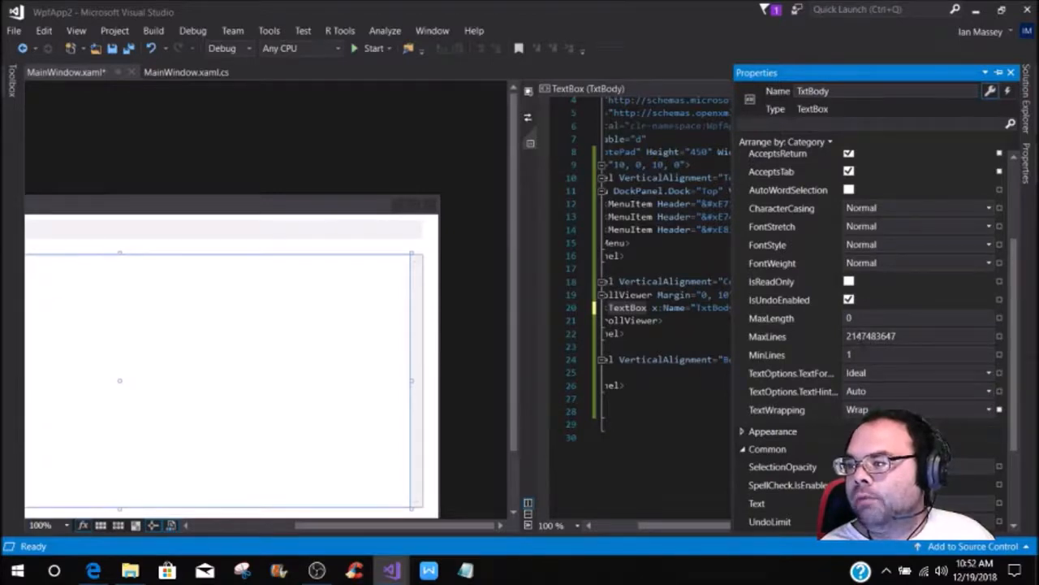
{"action": "mouse_move", "coordinate": [871, 353]}
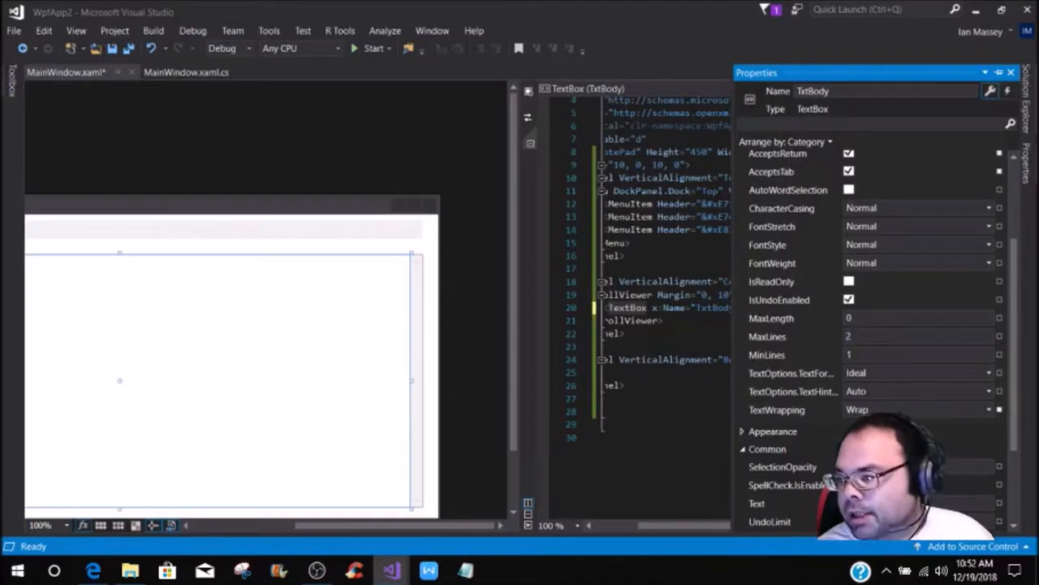
{"action": "type", "text": "2000000000"}
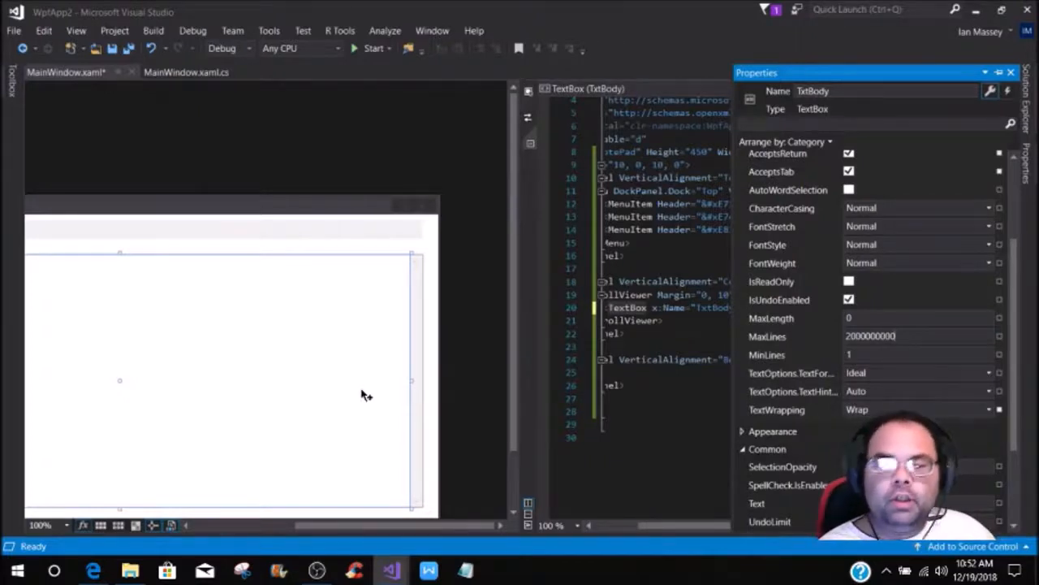
{"action": "left_click", "coordinate": [18, 571]}
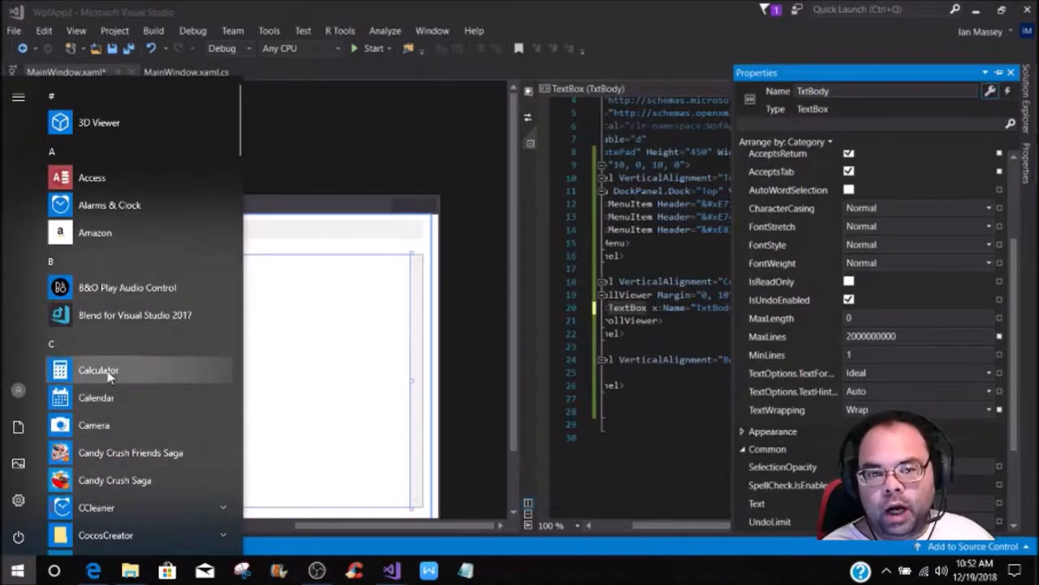
Launch Calculator over the code and add to 2,000,000,000 to compare values
{"action": "left_click", "coordinate": [99, 369]}
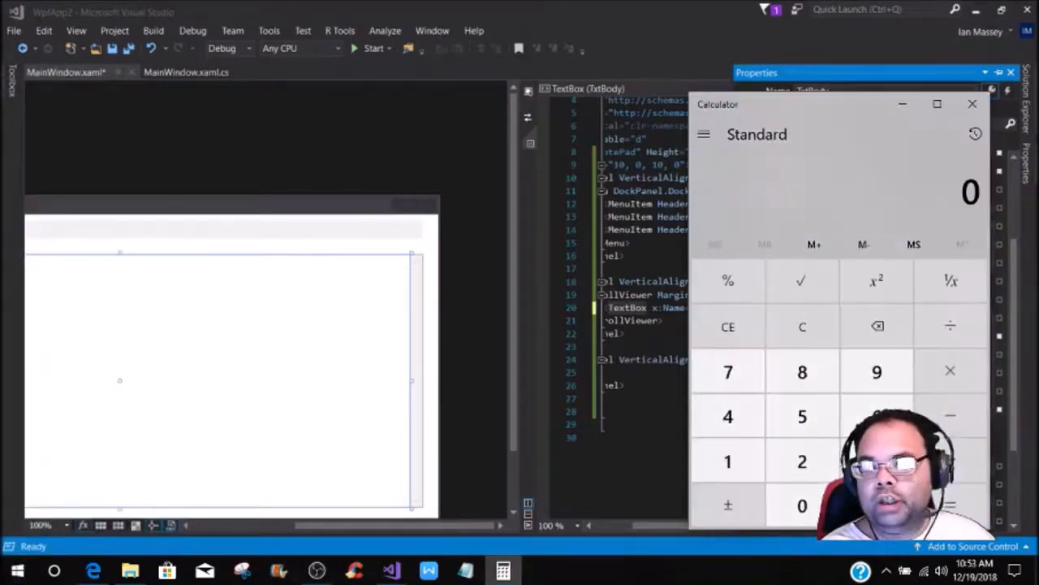
{"action": "left_click_drag", "start_coordinate": [718, 104], "coordinate": [611, 28]}
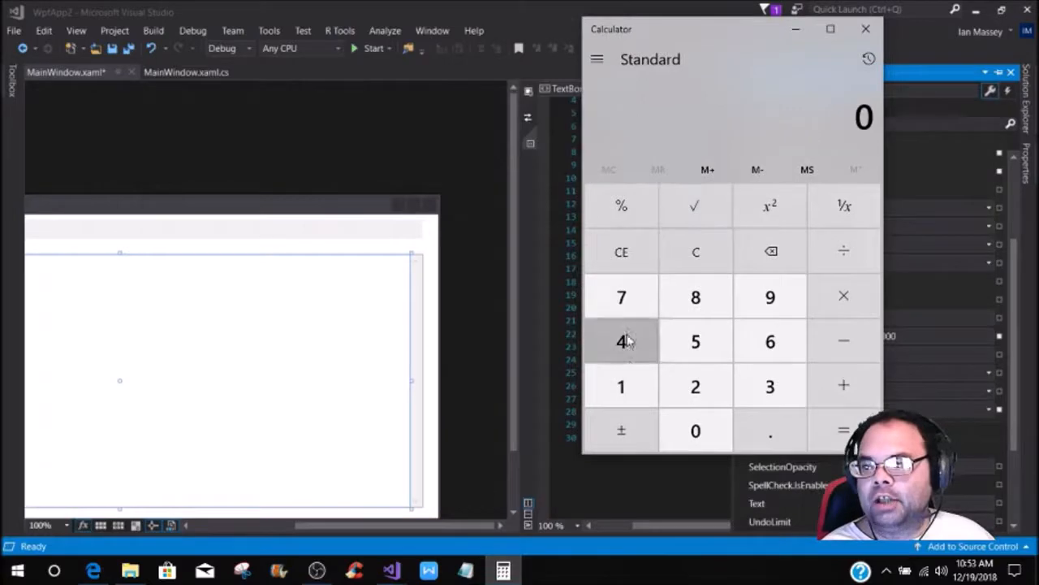
{"action": "left_click", "coordinate": [621, 386]}
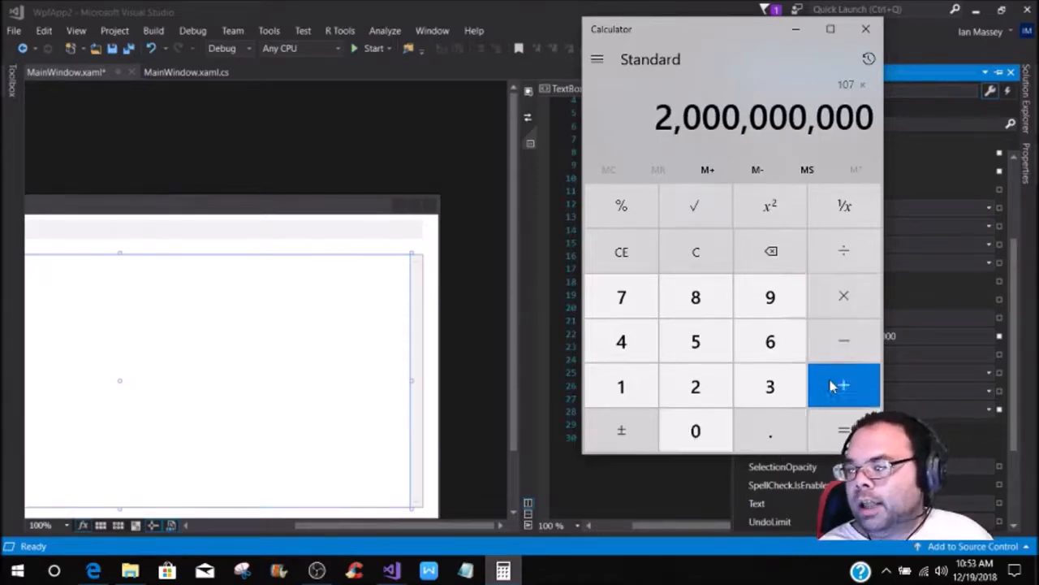
{"action": "left_click", "coordinate": [844, 386]}
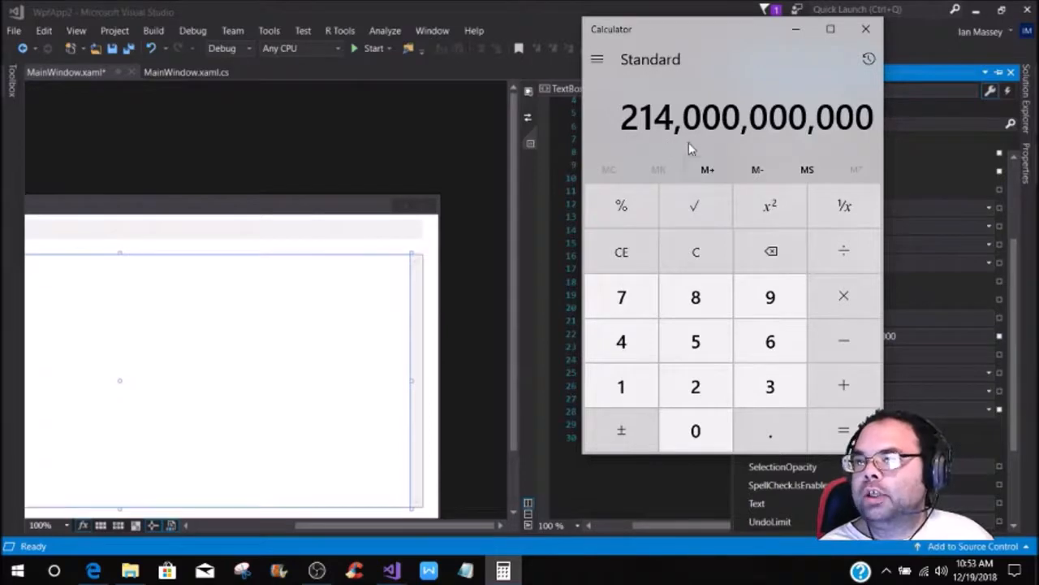
{"action": "mouse_move", "coordinate": [812, 129]}
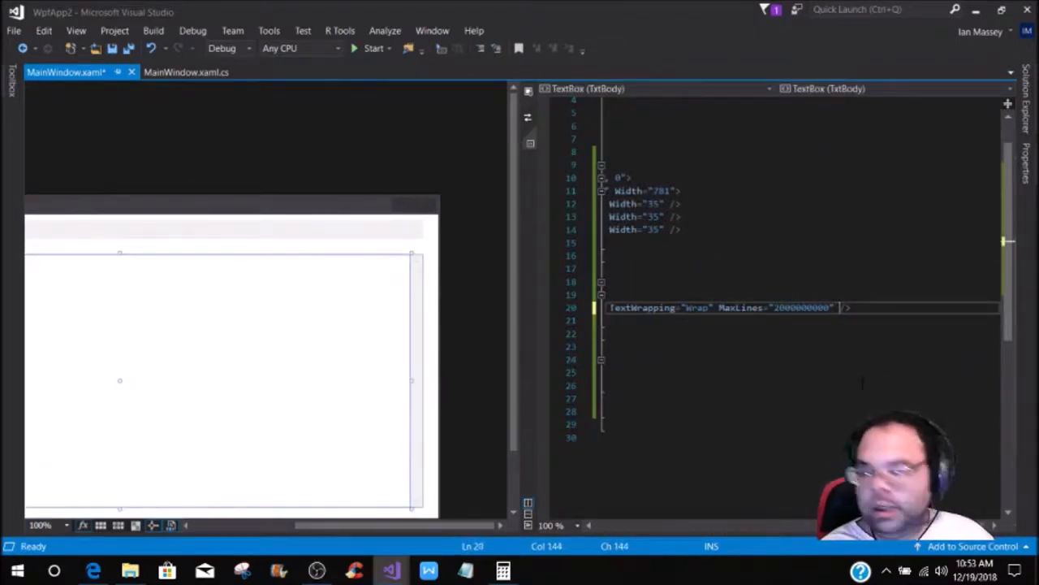
Add FontFamily="Calibri Light", Height="337" and Padding="20, 20, 20, 20" to the TextBox markup
{"action": "type", "text": "FontFamily=\"Calibri Light"}
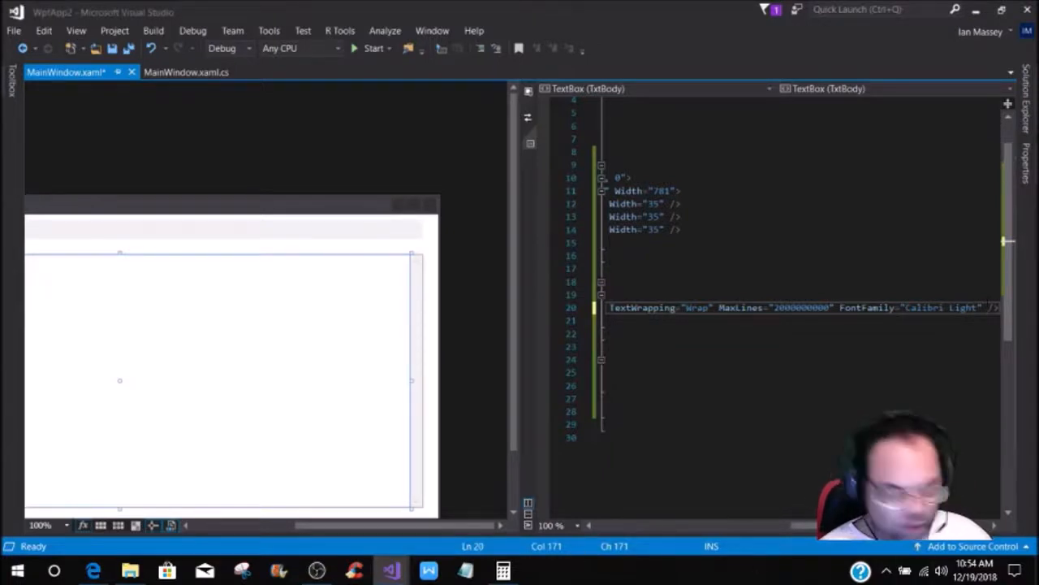
{"action": "type", "text": "Height=\"337"}
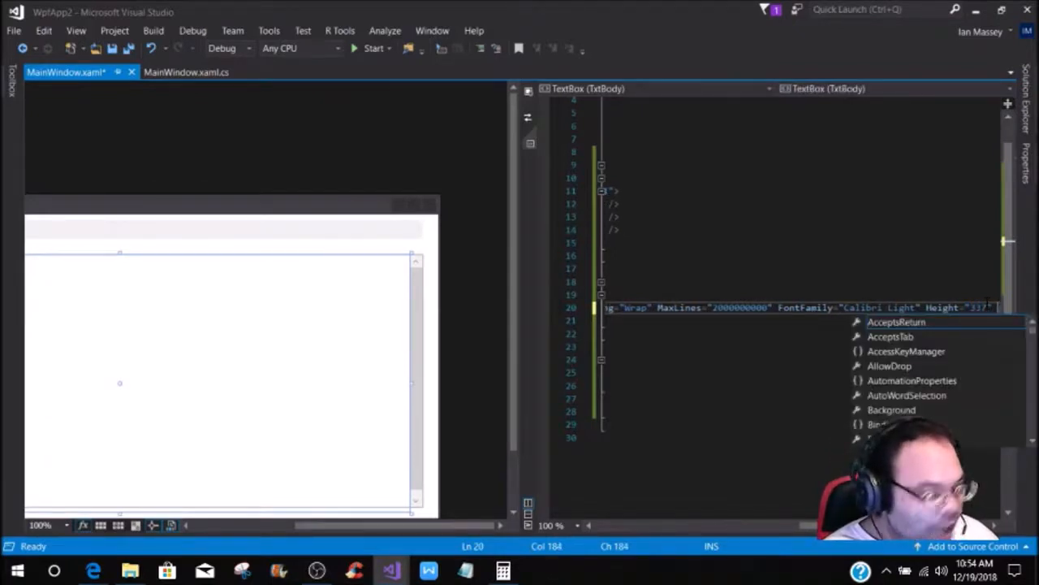
{"action": "type", "text": "Padding=\"20, 20, 20, 2"}
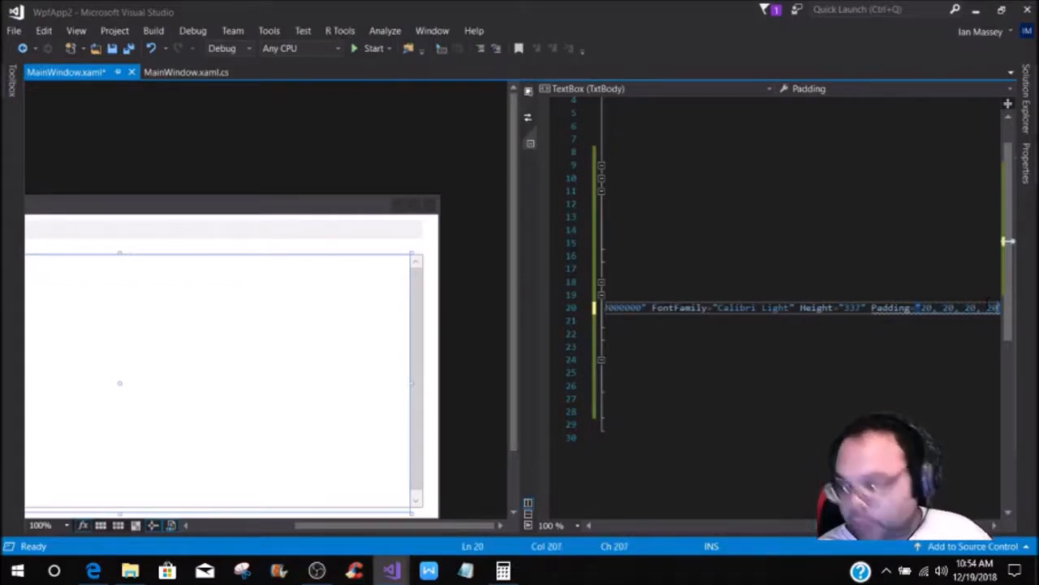
{"action": "type", "text": "0\""}
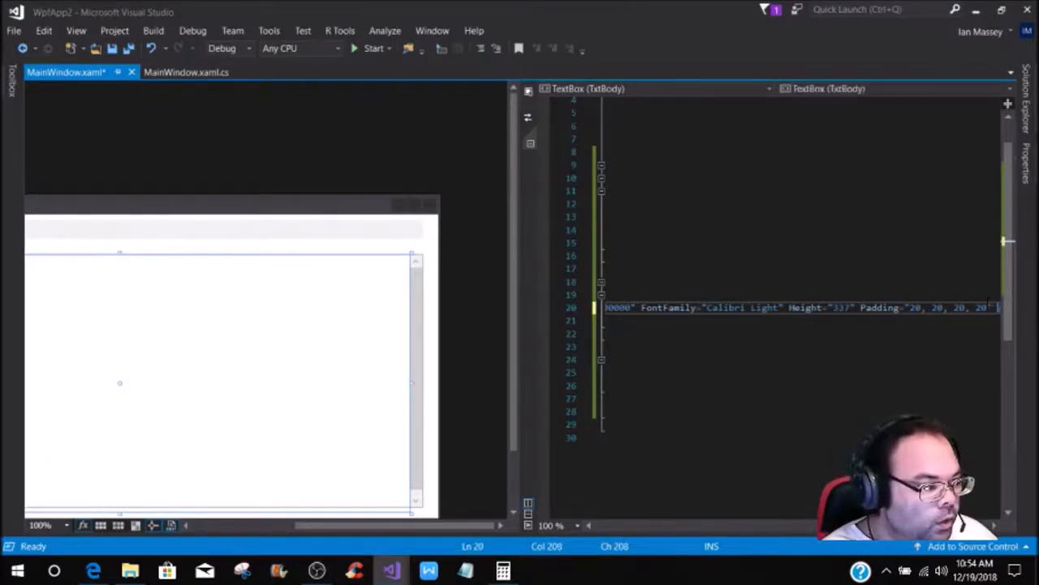
{"action": "type", "text": "Font"}
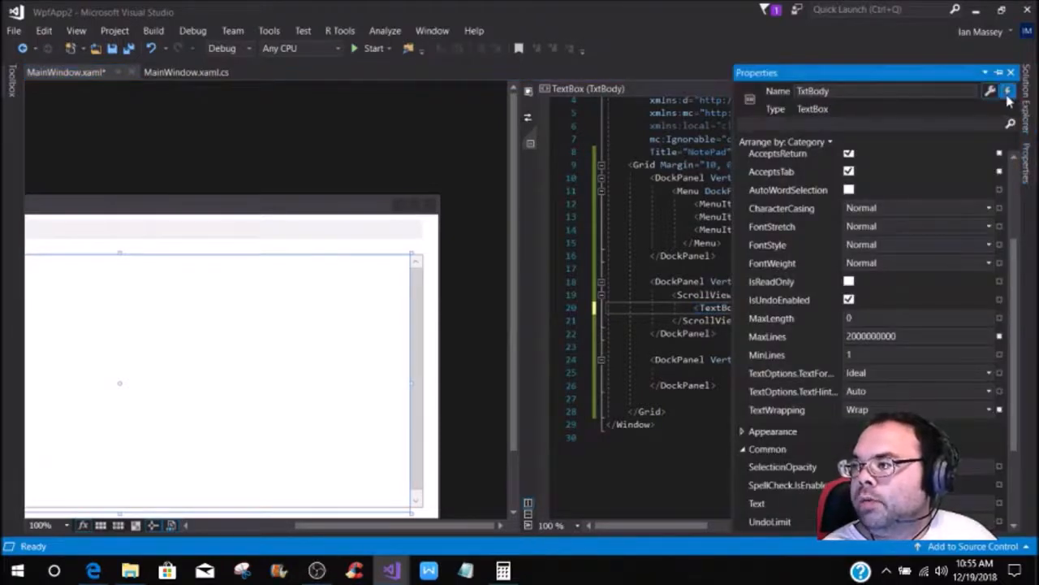
Generate an empty TxtBody_TextChanged handler from the TextChanged entry in the Events list
{"action": "left_click", "coordinate": [1007, 90]}
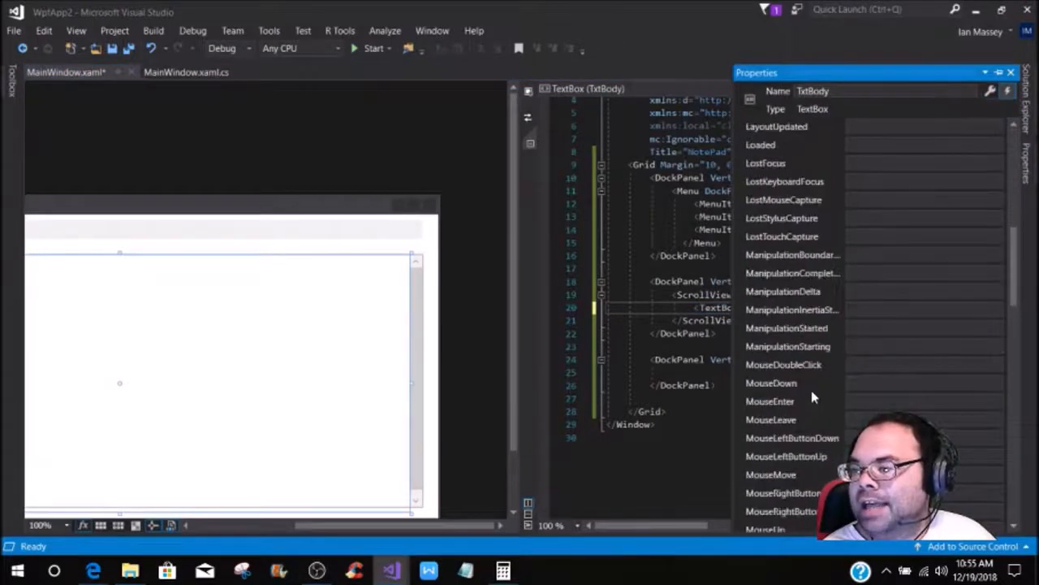
{"action": "scroll", "scroll_direction": "down", "scroll_amount": 3}
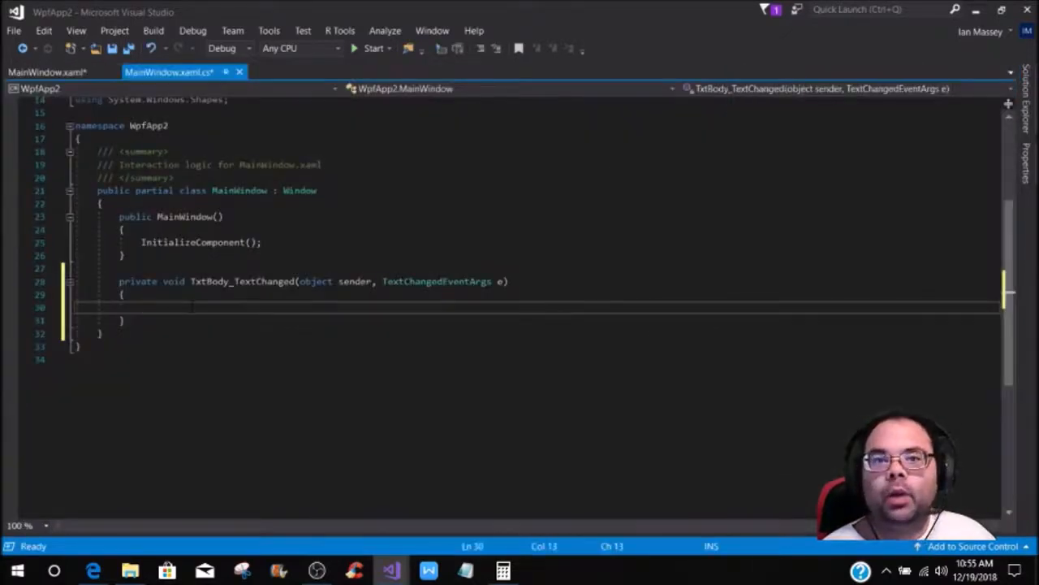
{"action": "left_click", "coordinate": [65, 71]}
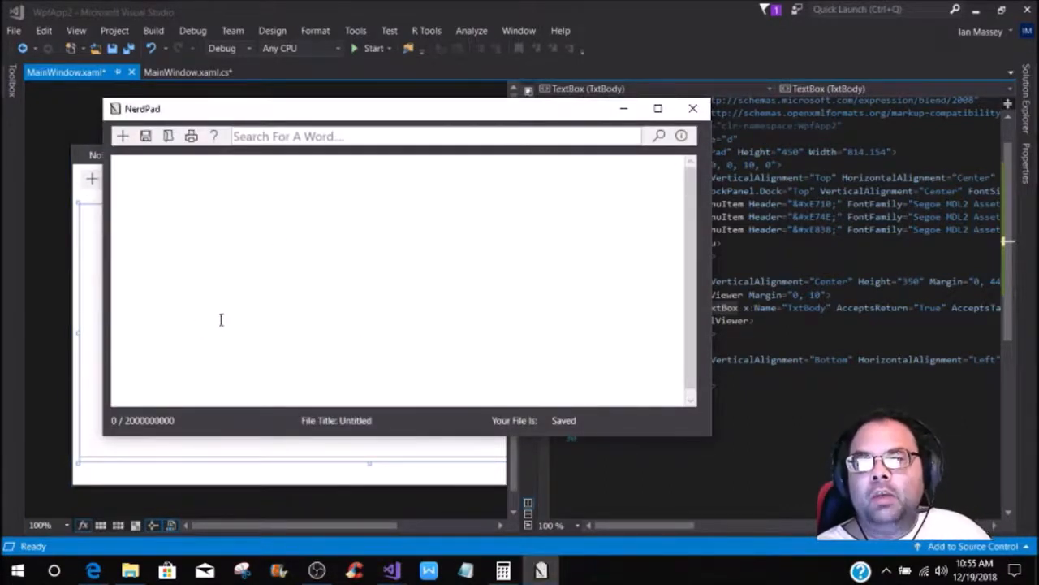
{"action": "mouse_move", "coordinate": [176, 199]}
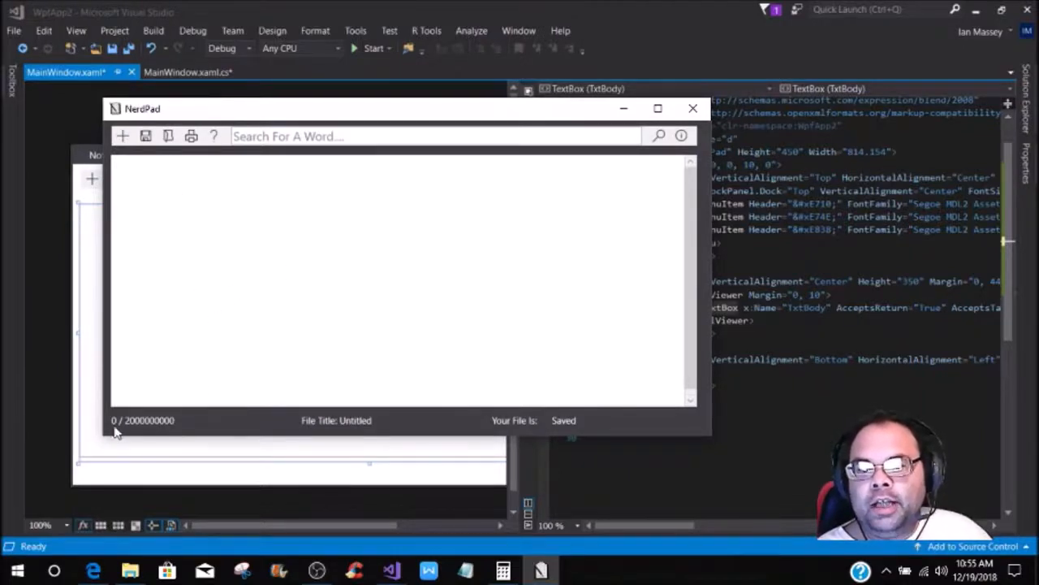
{"action": "mouse_move", "coordinate": [171, 432]}
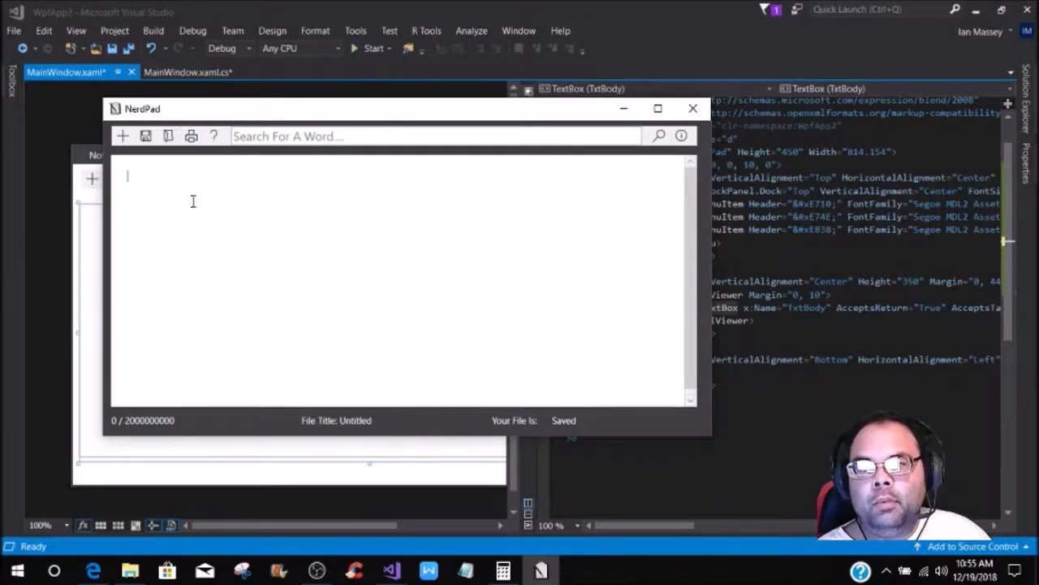
{"action": "type", "text": "sdfgsdfgsdfgsdfgsdfgsdfgsdfg"}
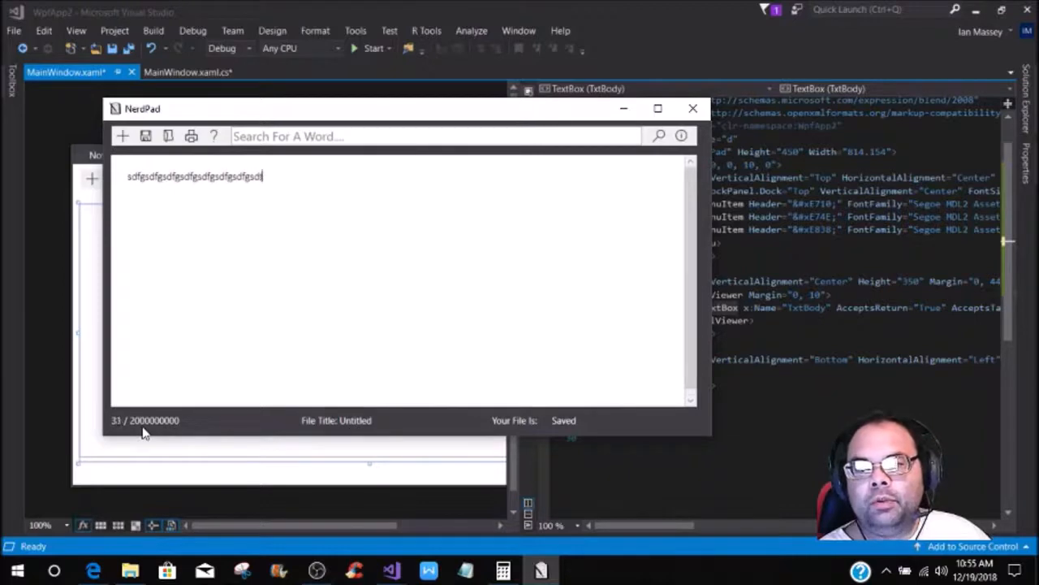
{"action": "type", "text": "sdfg"}
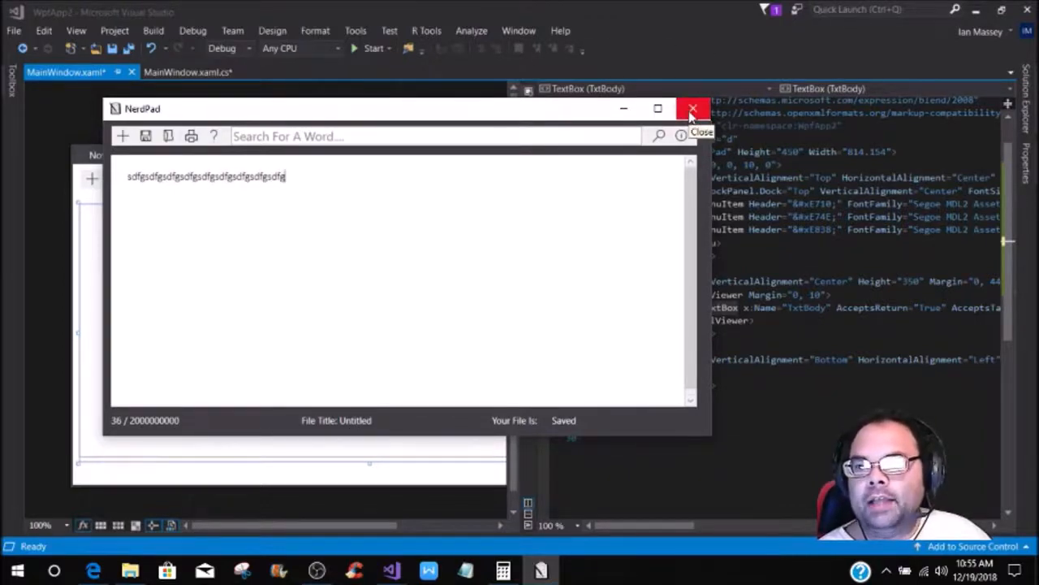
{"action": "left_click", "coordinate": [692, 108]}
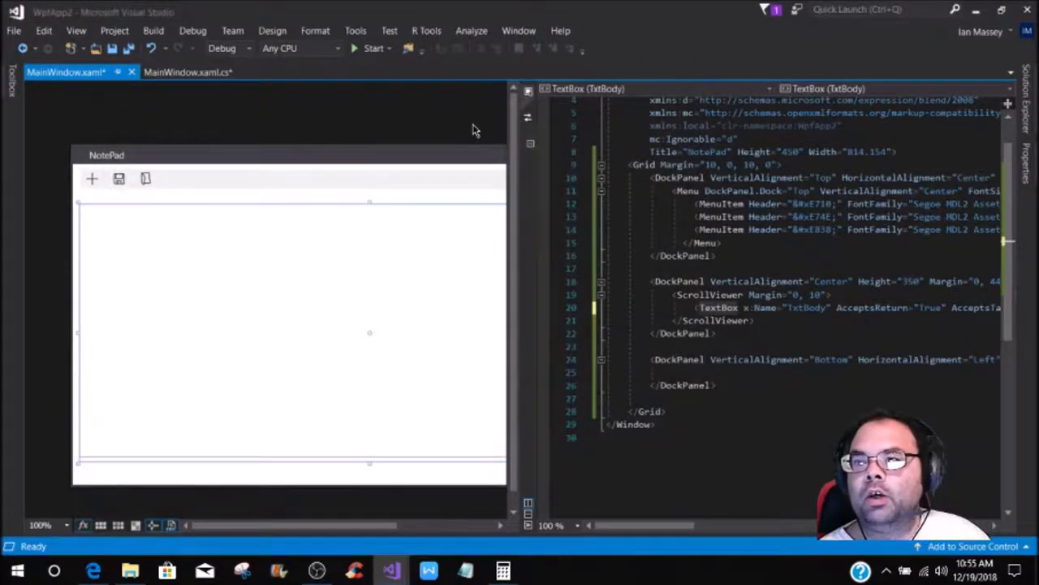